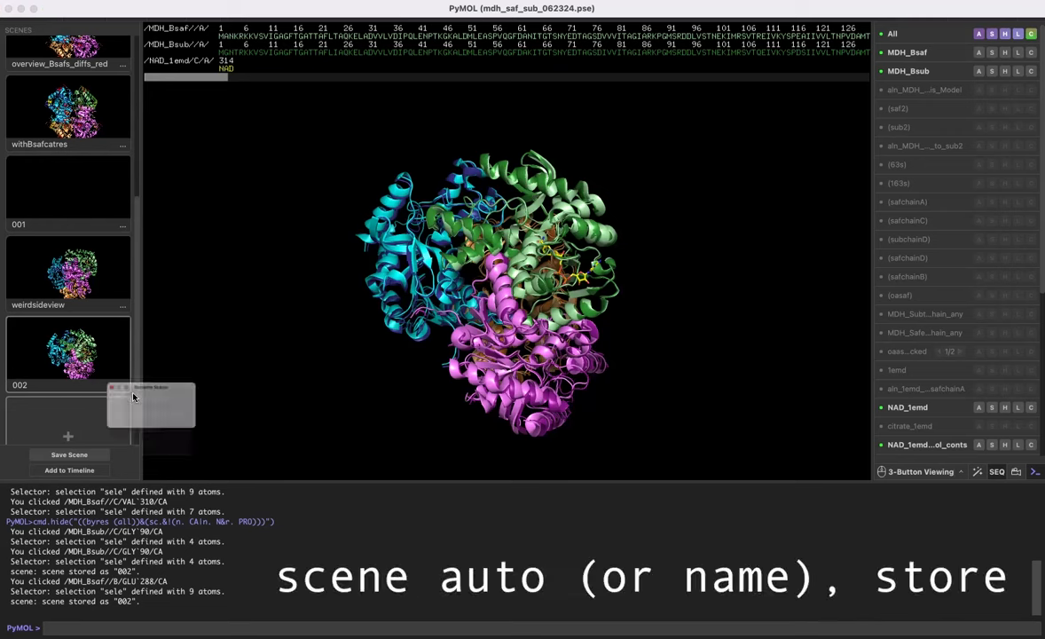
- Rename the stored scene 002 to 'weirdview' in the Rename Scene dialog
{"action": "left_click", "coordinate": [149, 386]}
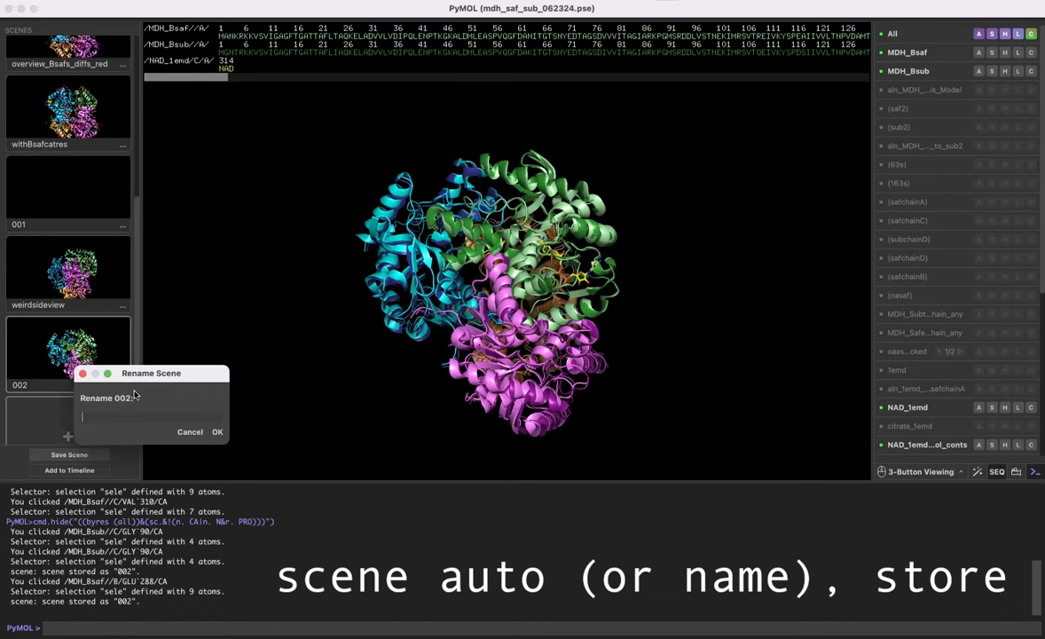
{"action": "type", "text": "weir"}
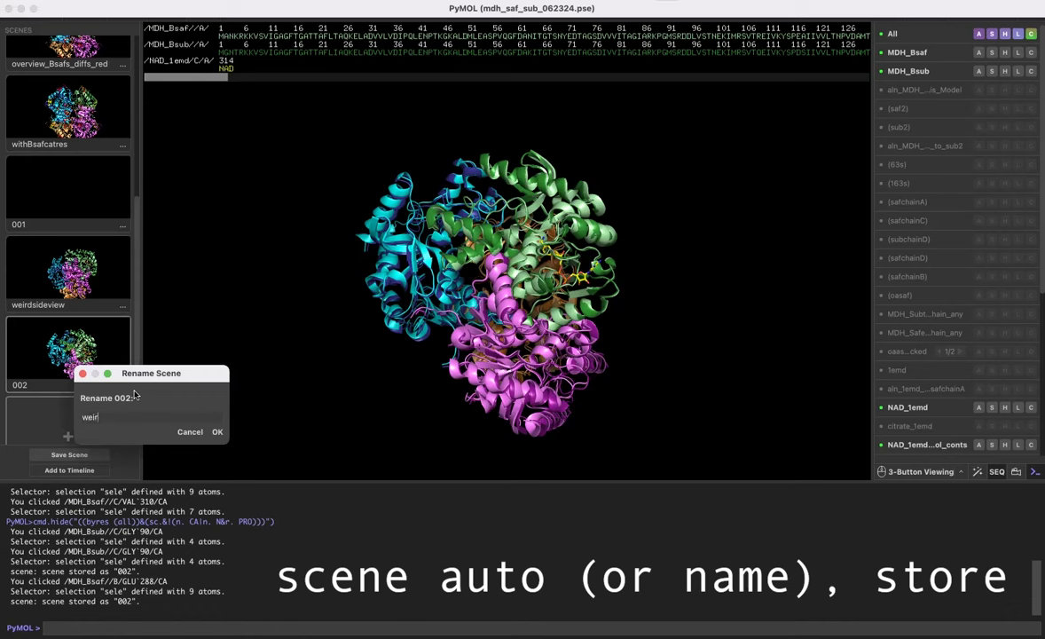
{"action": "left_click", "coordinate": [217, 431]}
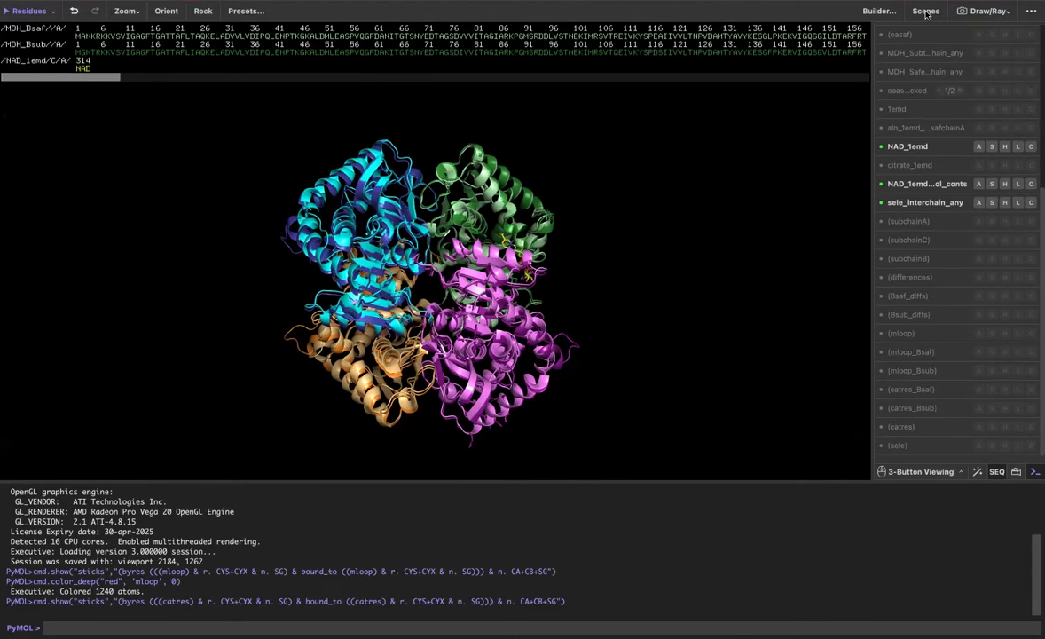
- Show the Scenes panel listing weirdsideview followed by weirdview
{"action": "left_click", "coordinate": [925, 11]}
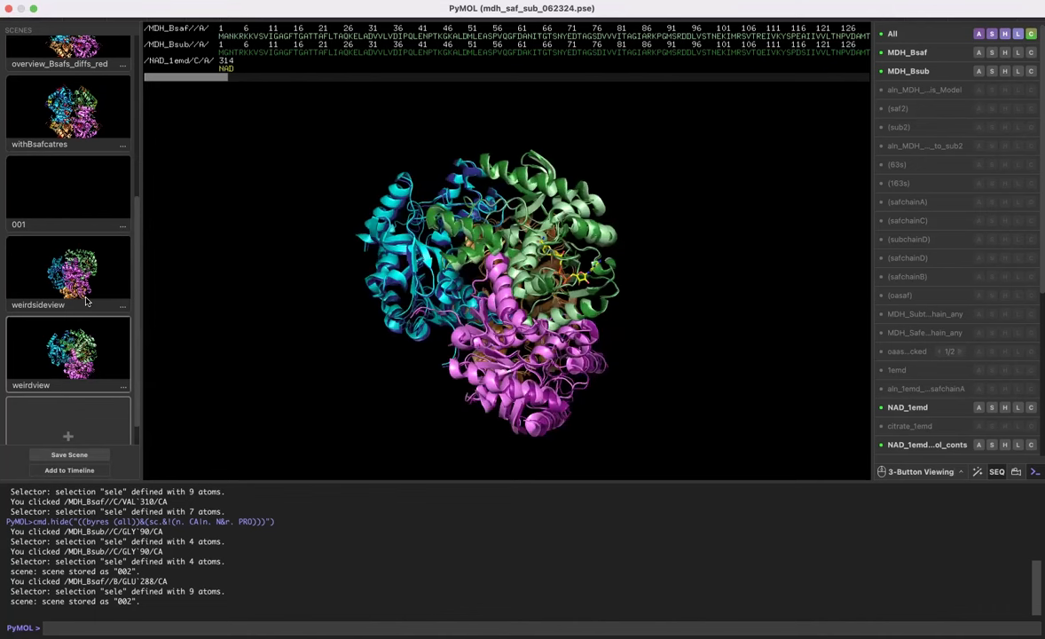
{"action": "mouse_move", "coordinate": [355, 276]}
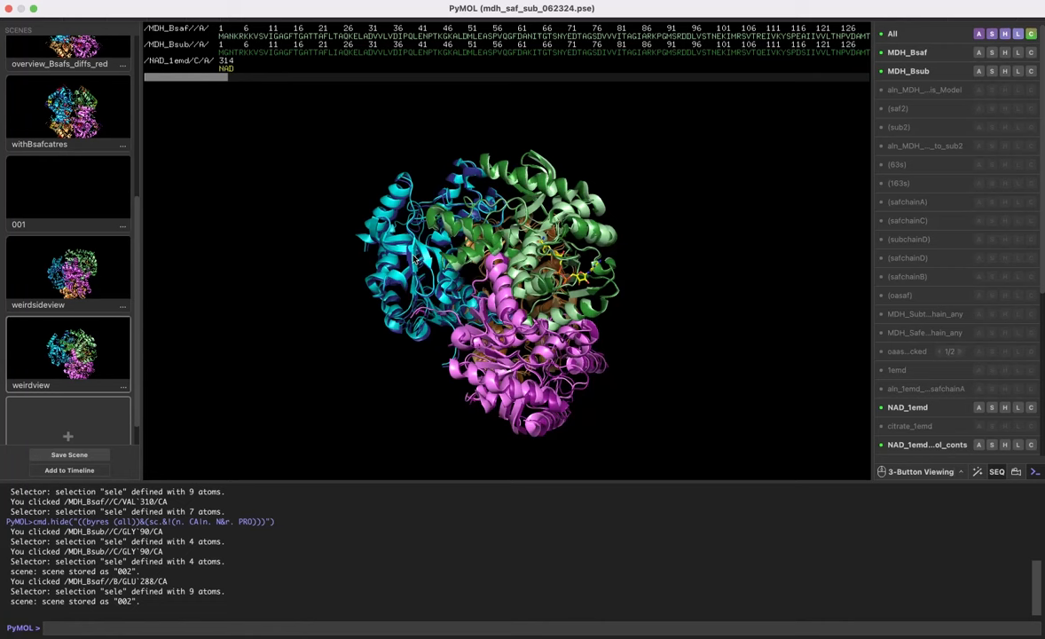
{"action": "mouse_move", "coordinate": [466, 222]}
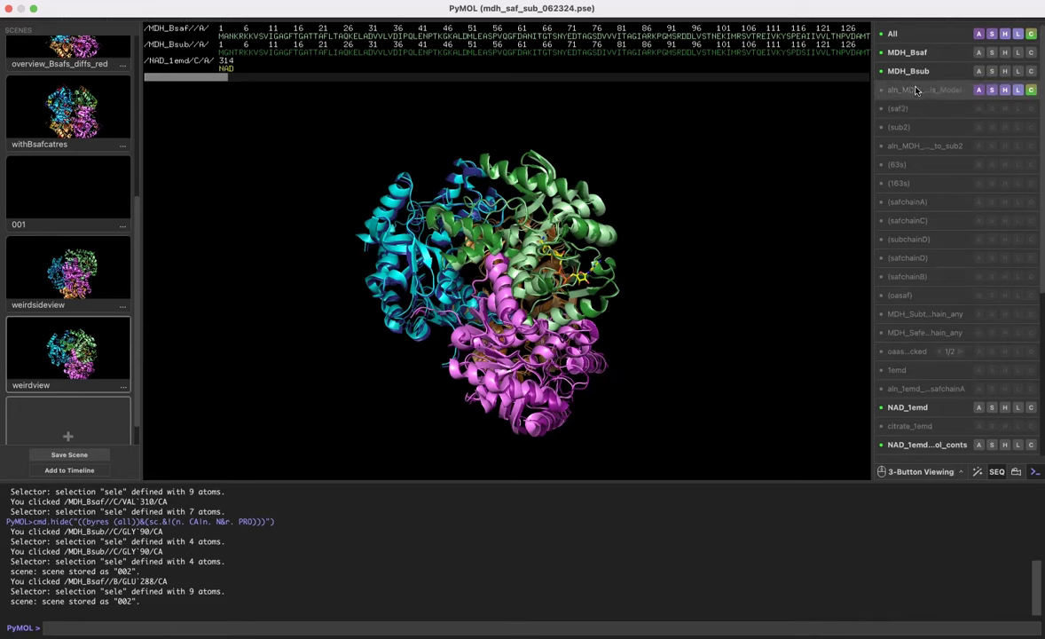
- Hide MDH_Bsub and show Gln39's side chain as sticks
{"action": "left_click", "coordinate": [908, 71]}
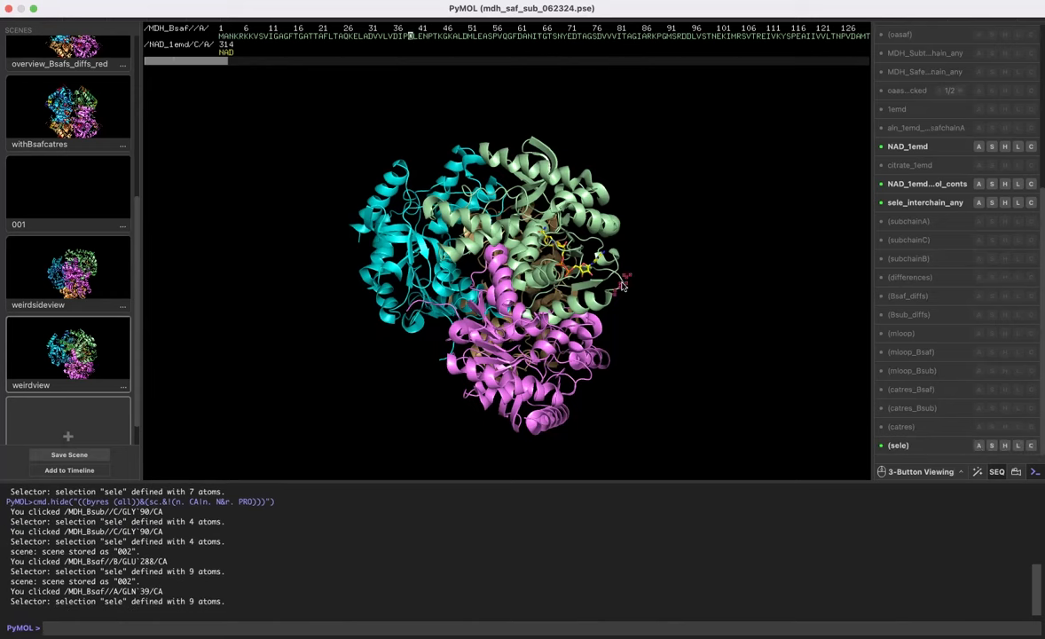
{"action": "right_click", "coordinate": [621, 284]}
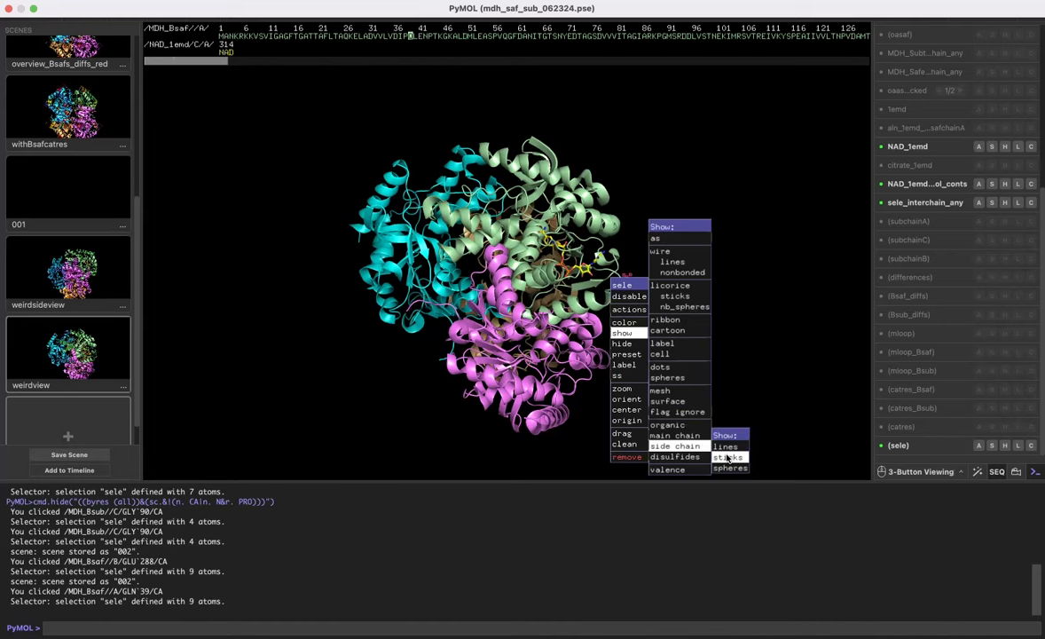
{"action": "left_click", "coordinate": [726, 457]}
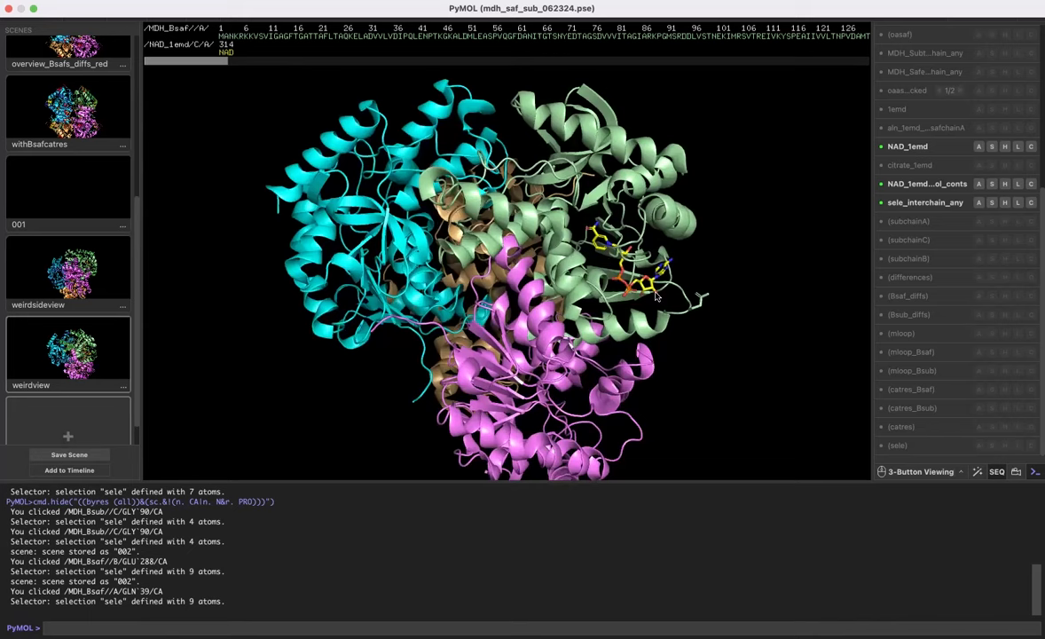
- Zoom in toward the NAD binding site around Gln39
{"action": "left_click_drag", "start_coordinate": [657, 297], "coordinate": [701, 315]}
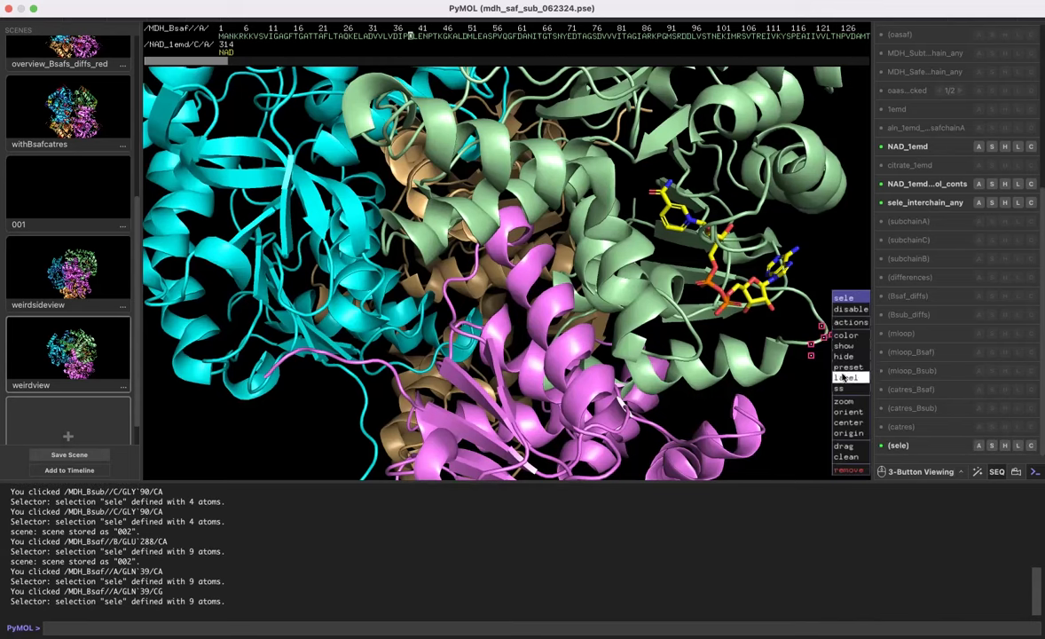
{"action": "left_click", "coordinate": [844, 356]}
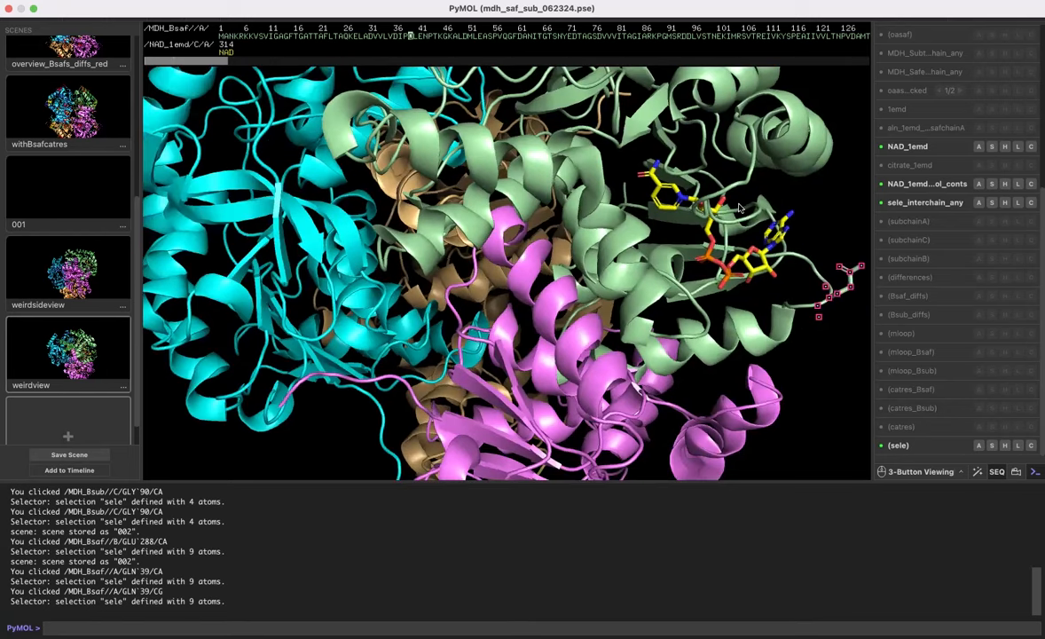
{"action": "left_click_drag", "start_coordinate": [741, 208], "coordinate": [764, 305]}
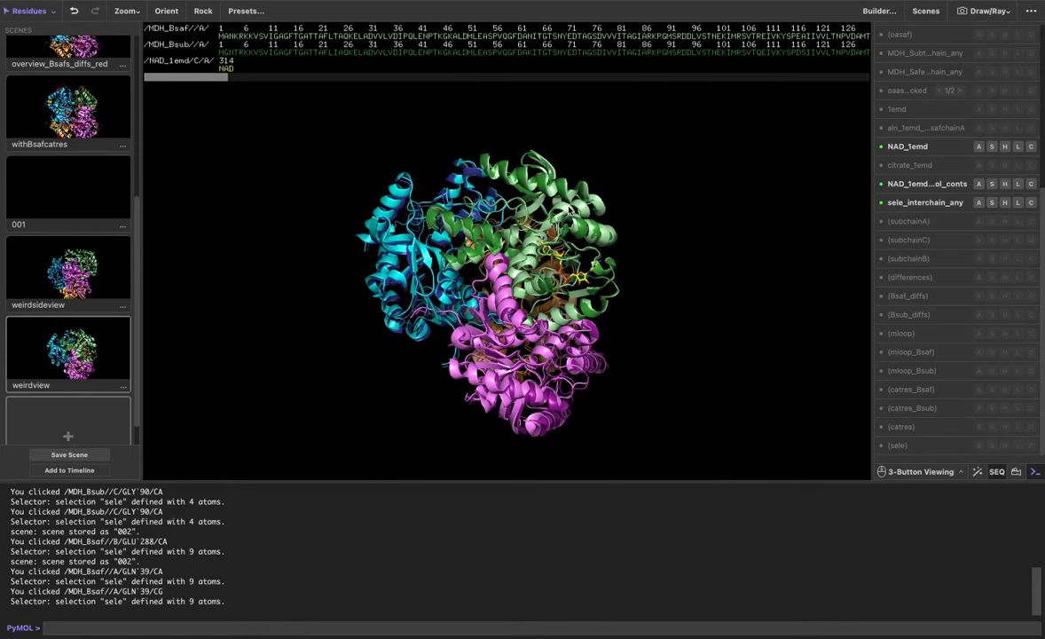
{"action": "mouse_move", "coordinate": [116, 399]}
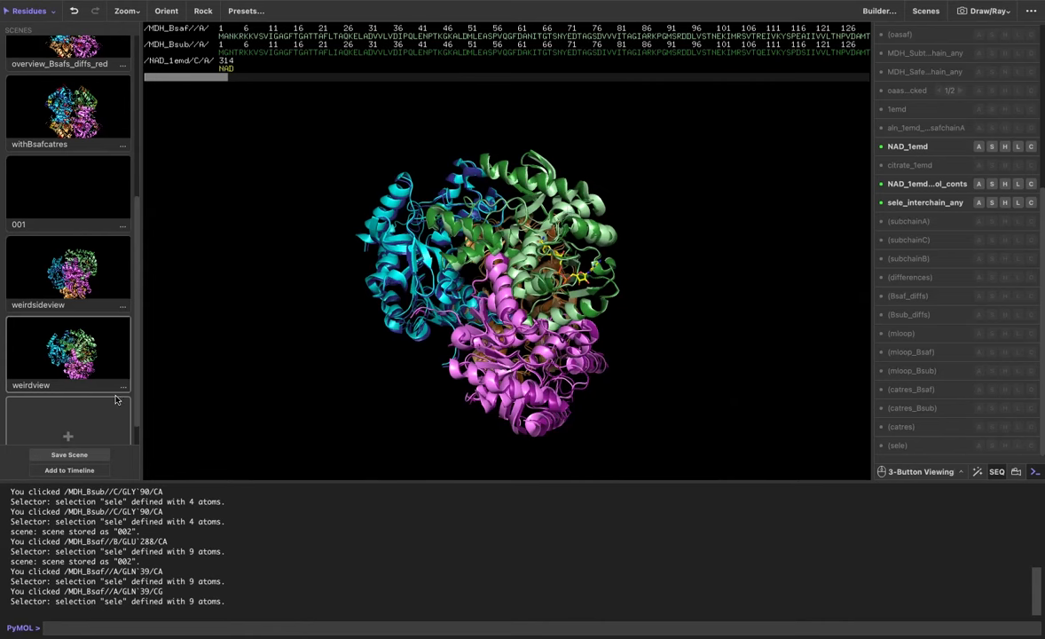
- Scroll the scenes list down past weirdview to the empty new-scene slot
{"action": "scroll", "scroll_direction": "down", "scroll_amount": 3}
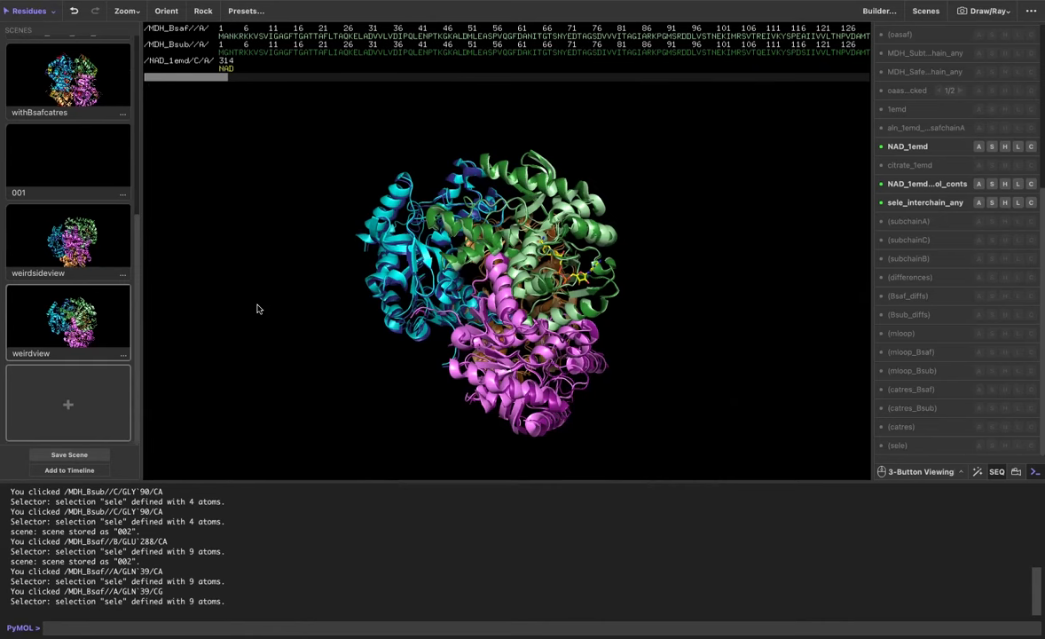
{"action": "mouse_move", "coordinate": [244, 290]}
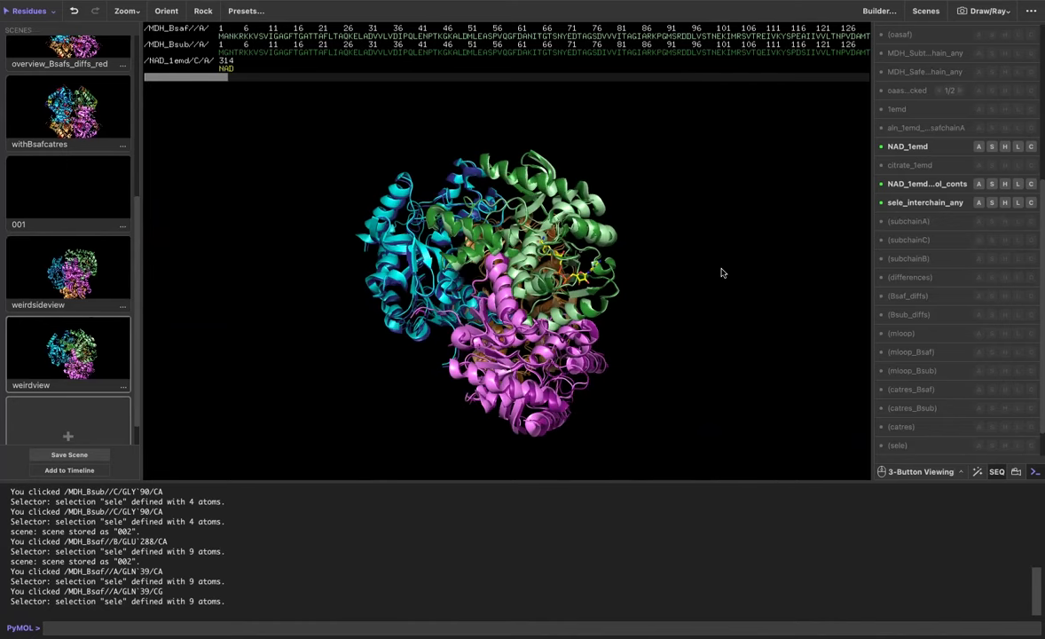
- Capture the current orientation as a set_view matrix in the console
{"action": "left_click", "coordinate": [1032, 10]}
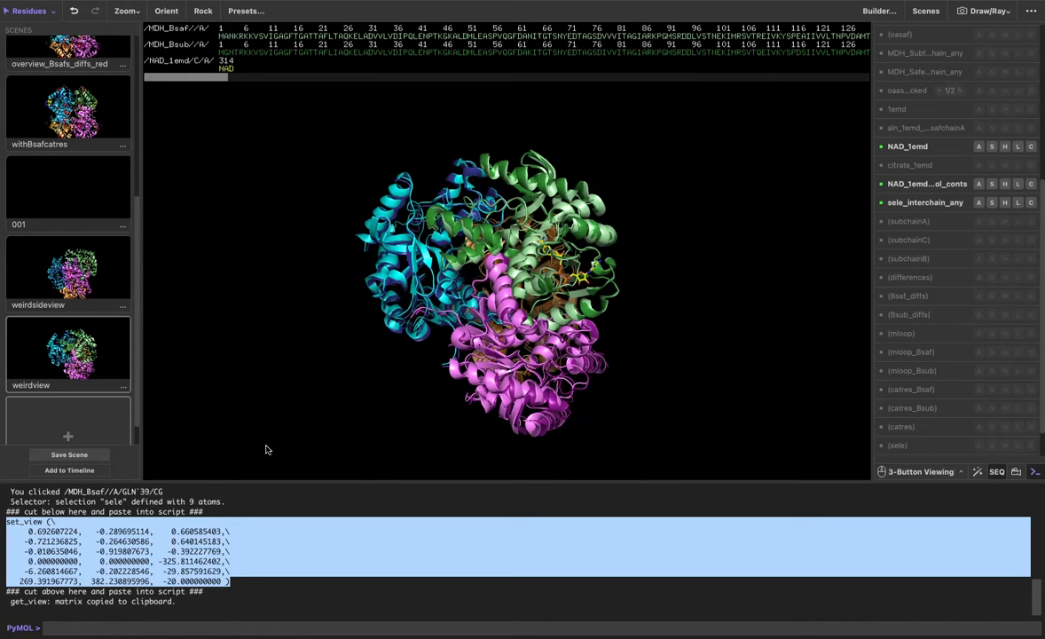
{"action": "mouse_move", "coordinate": [283, 422]}
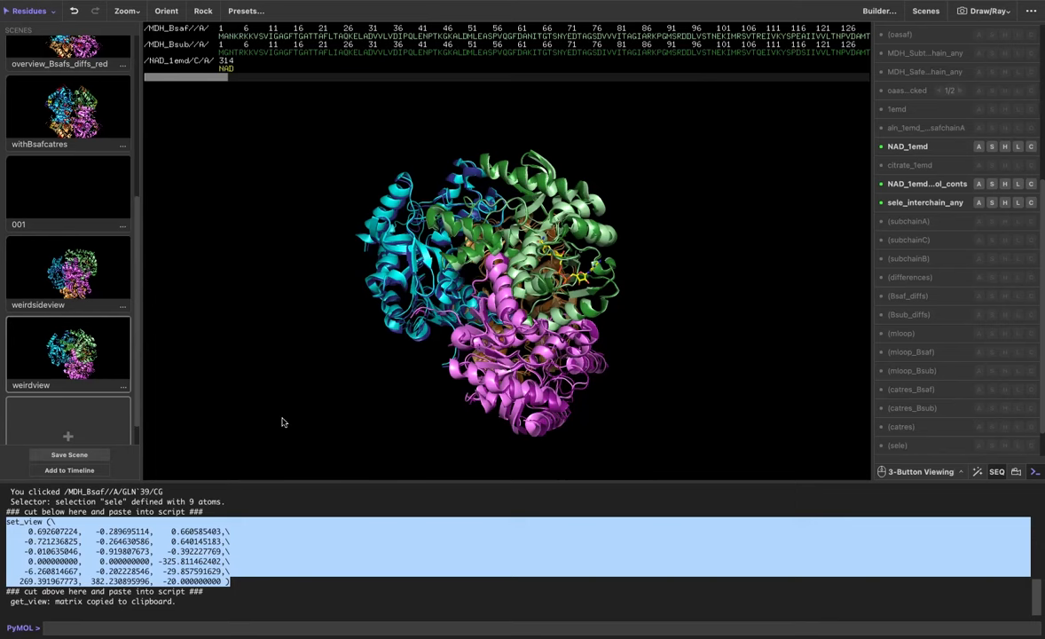
{"action": "mouse_move", "coordinate": [309, 288]}
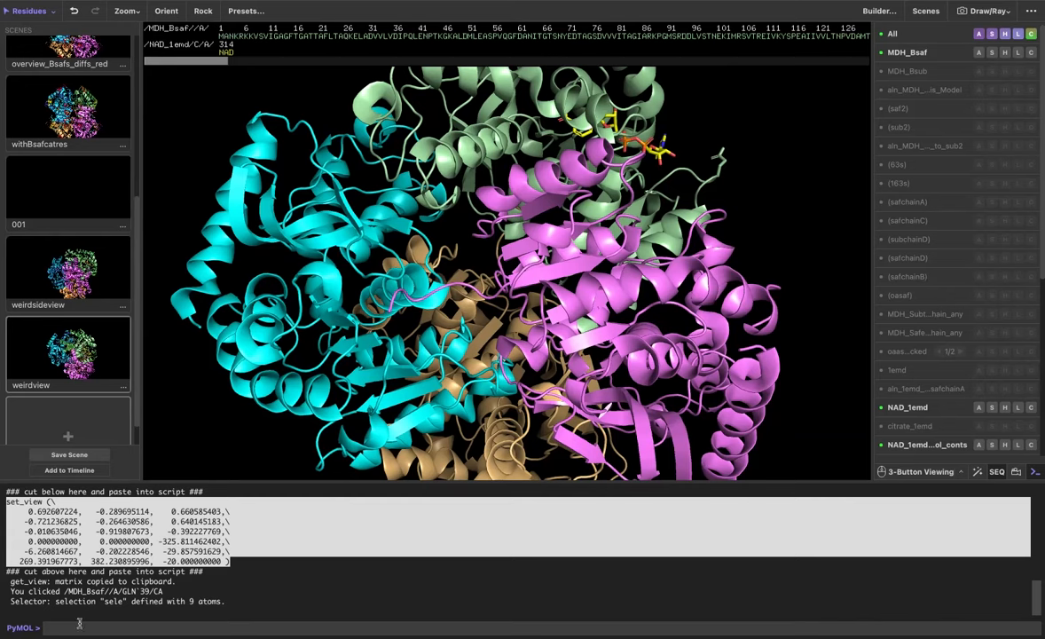
{"action": "mouse_move", "coordinate": [78, 627]}
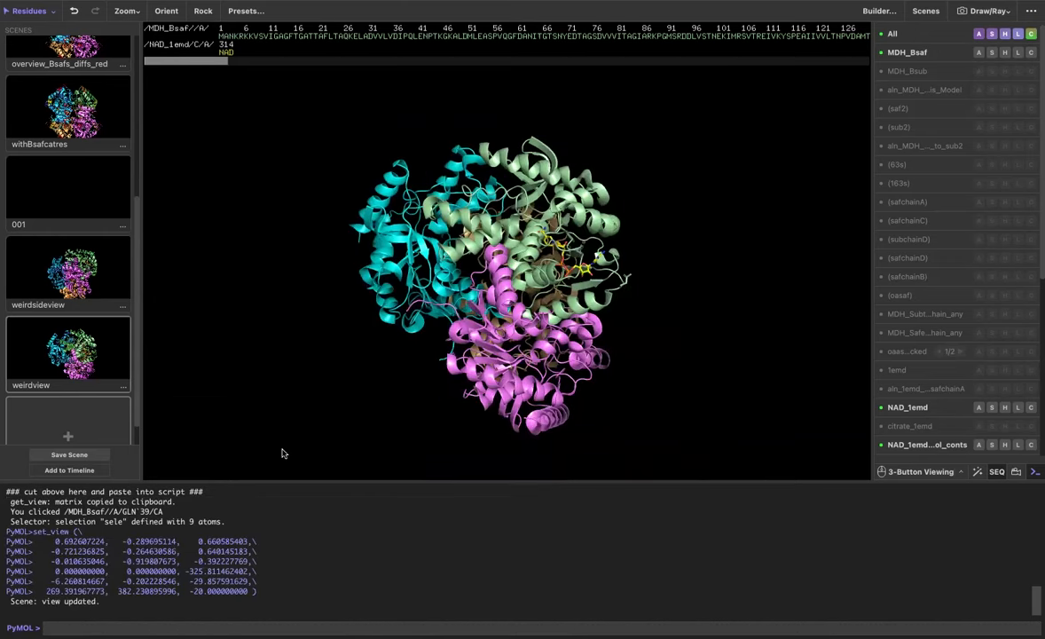
{"action": "mouse_move", "coordinate": [185, 335]}
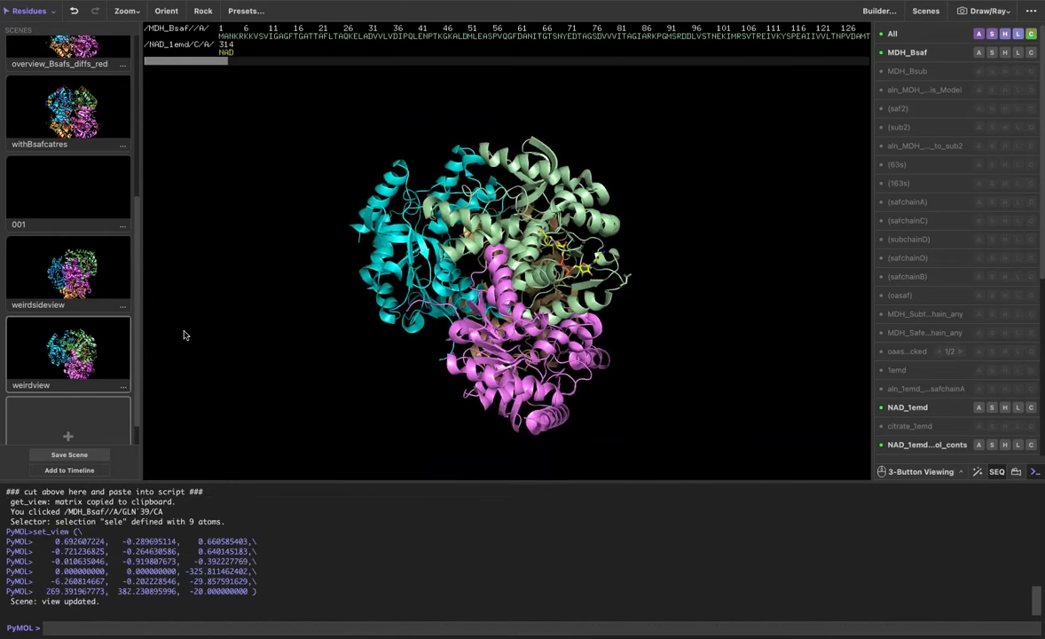
- Store the current view as scene 002 and rename it 'weirdstickview'
{"action": "left_click", "coordinate": [68, 455]}
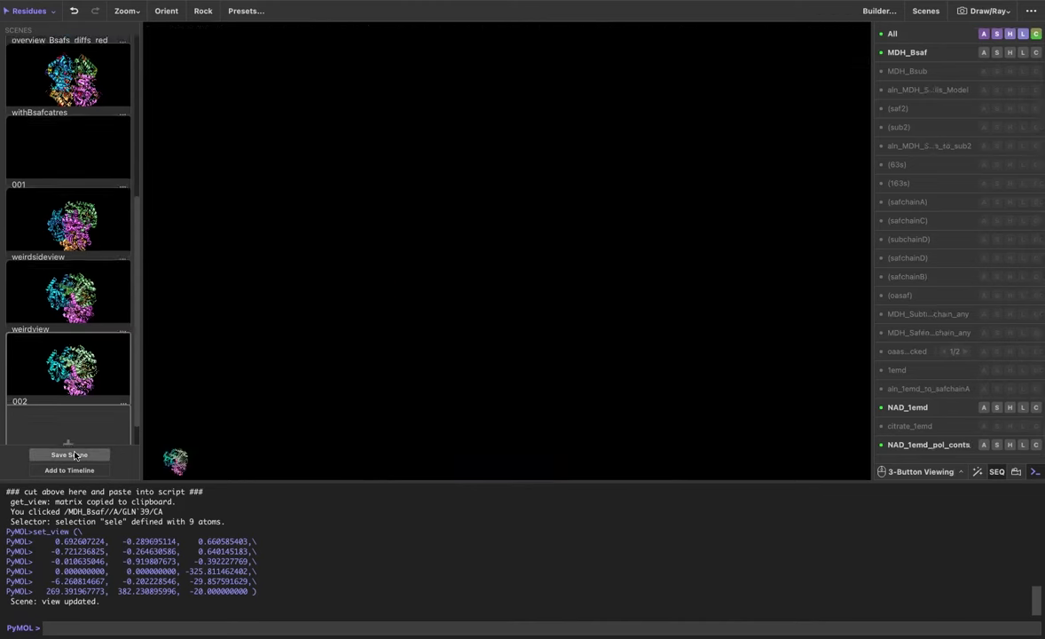
{"action": "right_click", "coordinate": [69, 364]}
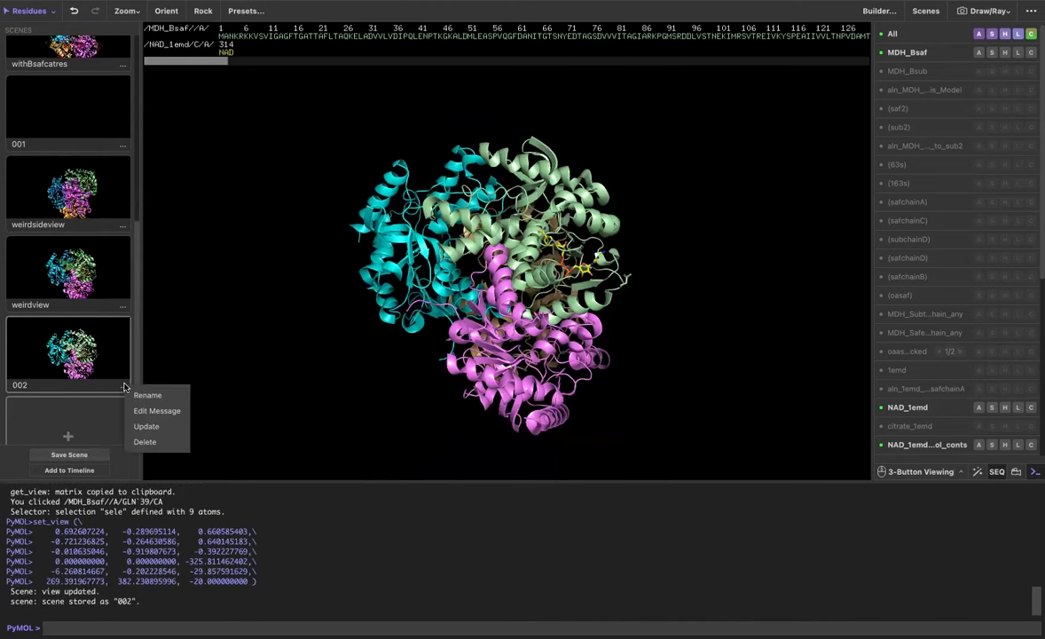
{"action": "mouse_move", "coordinate": [135, 402]}
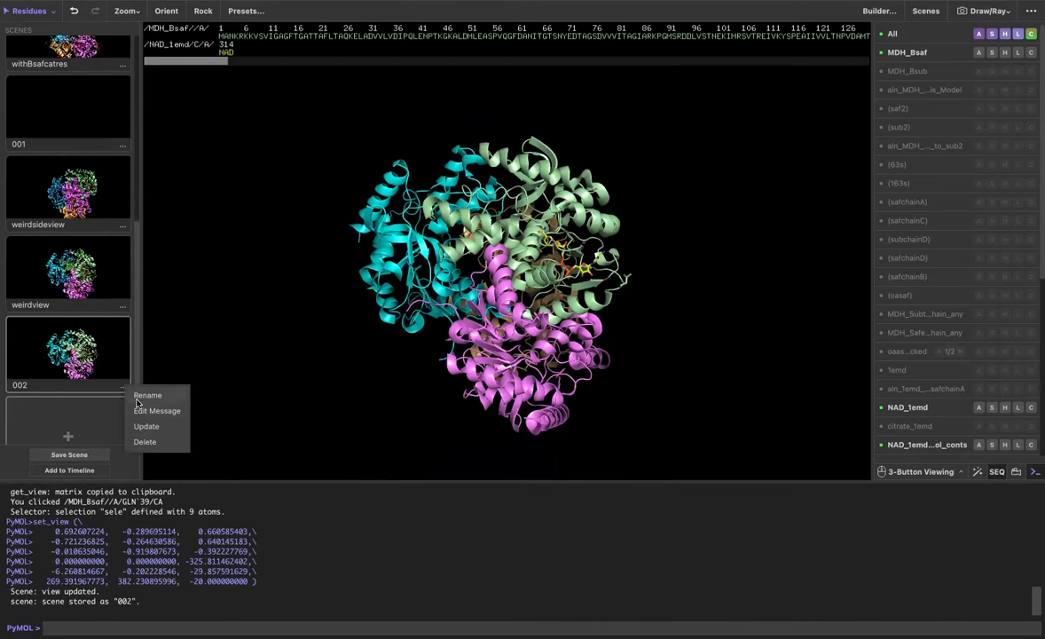
{"action": "left_click", "coordinate": [148, 395]}
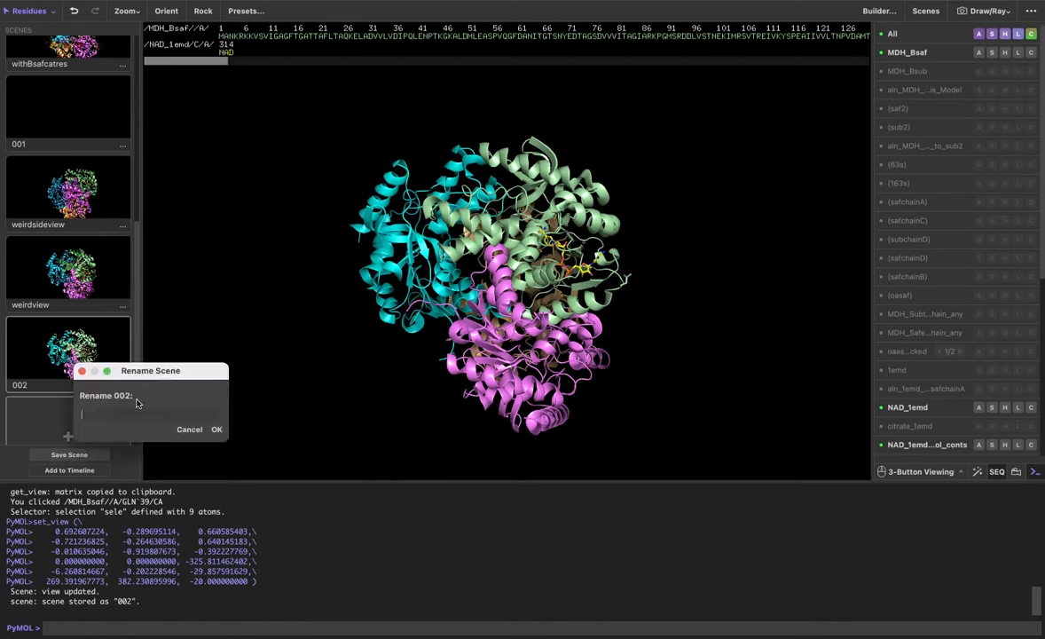
{"action": "type", "text": "weirdstick"}
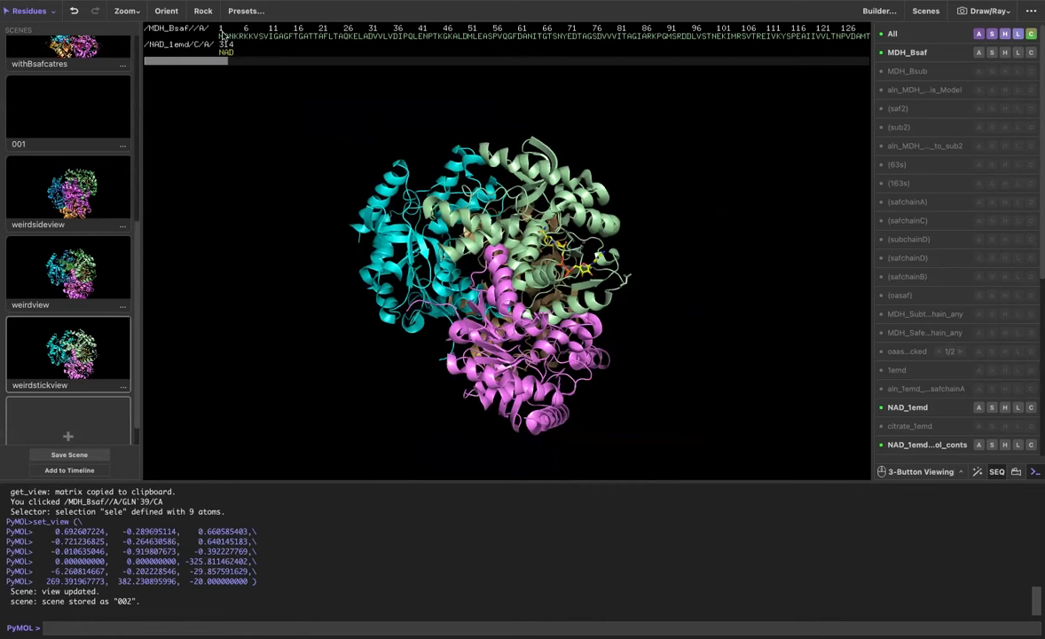
{"action": "mouse_move", "coordinate": [103, 287]}
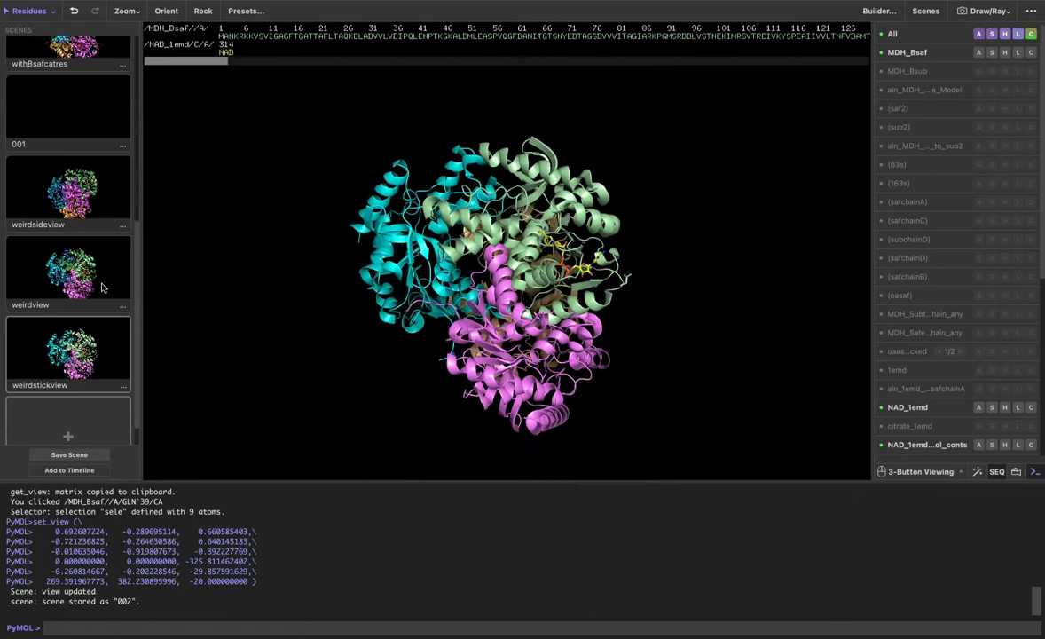
{"action": "mouse_move", "coordinate": [101, 284]}
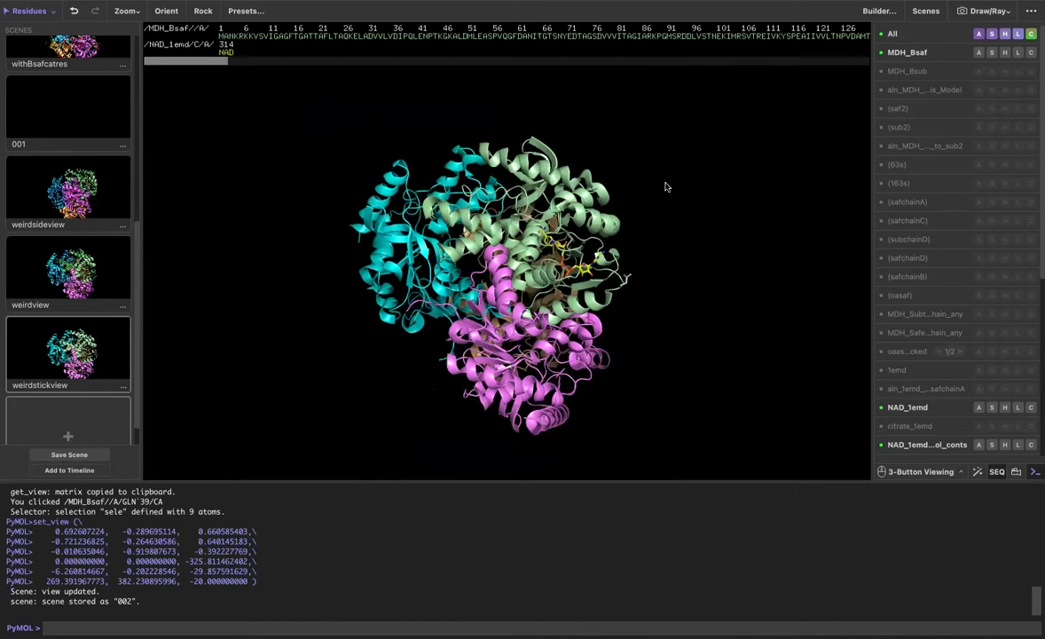
- Rotate the MDH tetramer to show another face, tan chain on the right
{"action": "left_click_drag", "start_coordinate": [666, 186], "coordinate": [657, 236]}
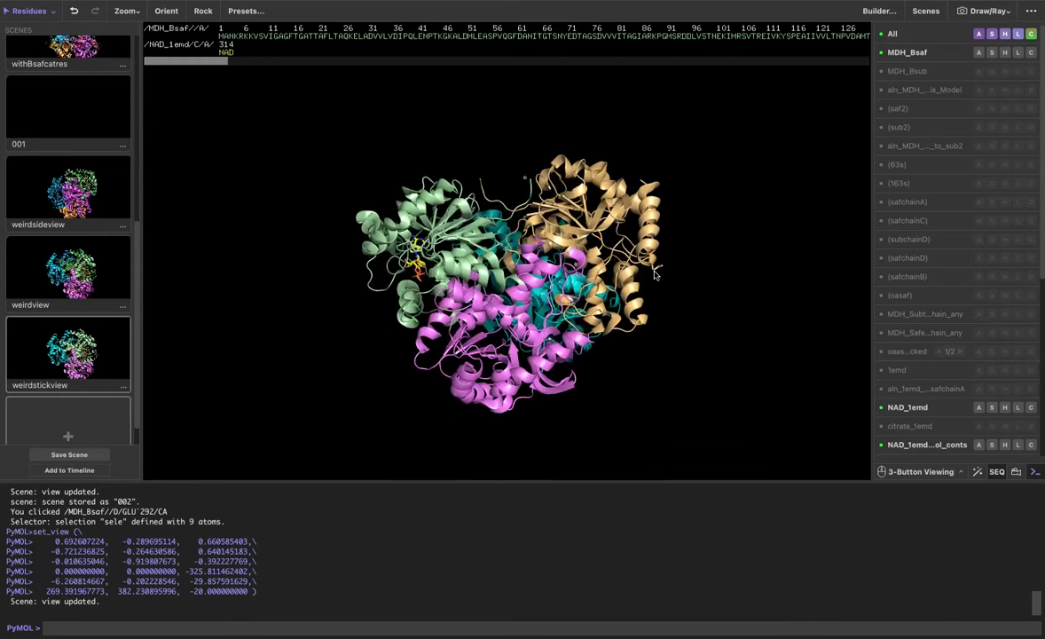
{"action": "mouse_move", "coordinate": [161, 372]}
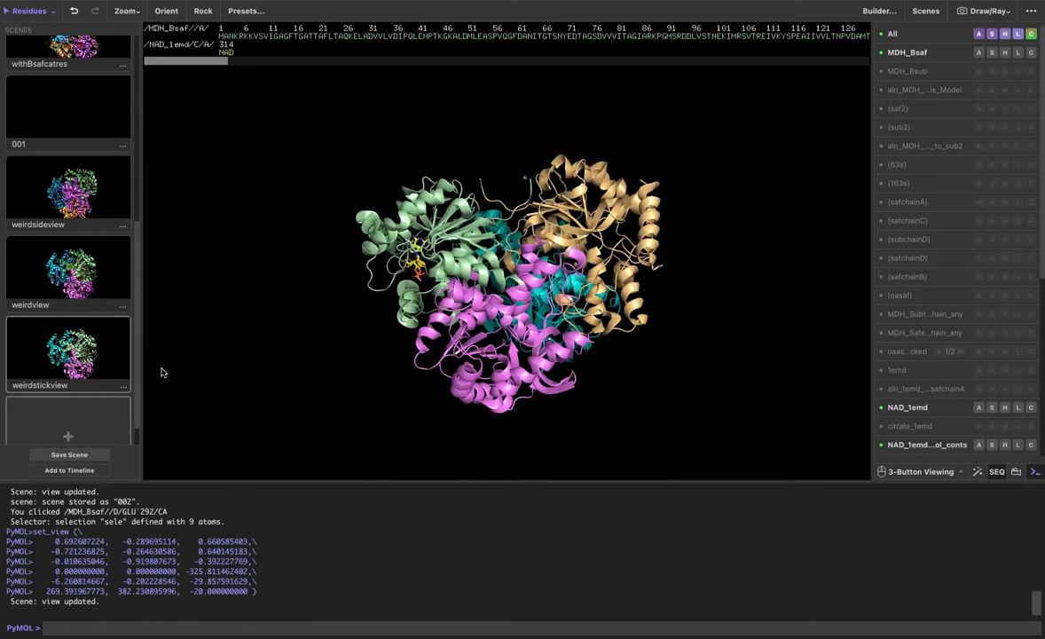
- Scroll the scenes list down to weirdstickview and the empty new-scene slot
{"action": "scroll", "scroll_direction": "down", "scroll_amount": 3}
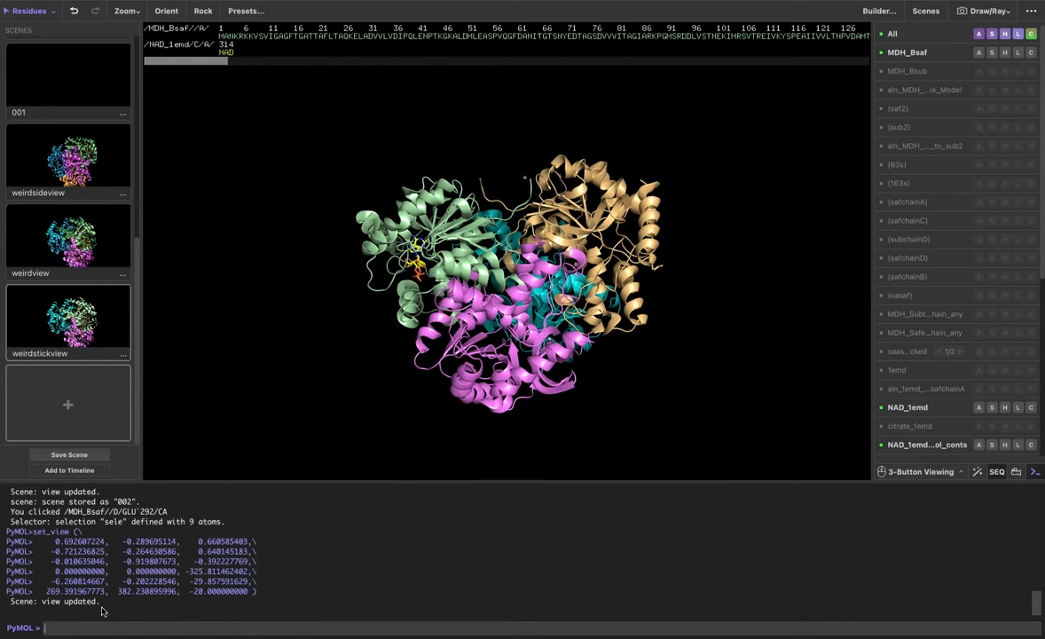
{"action": "mouse_move", "coordinate": [78, 622]}
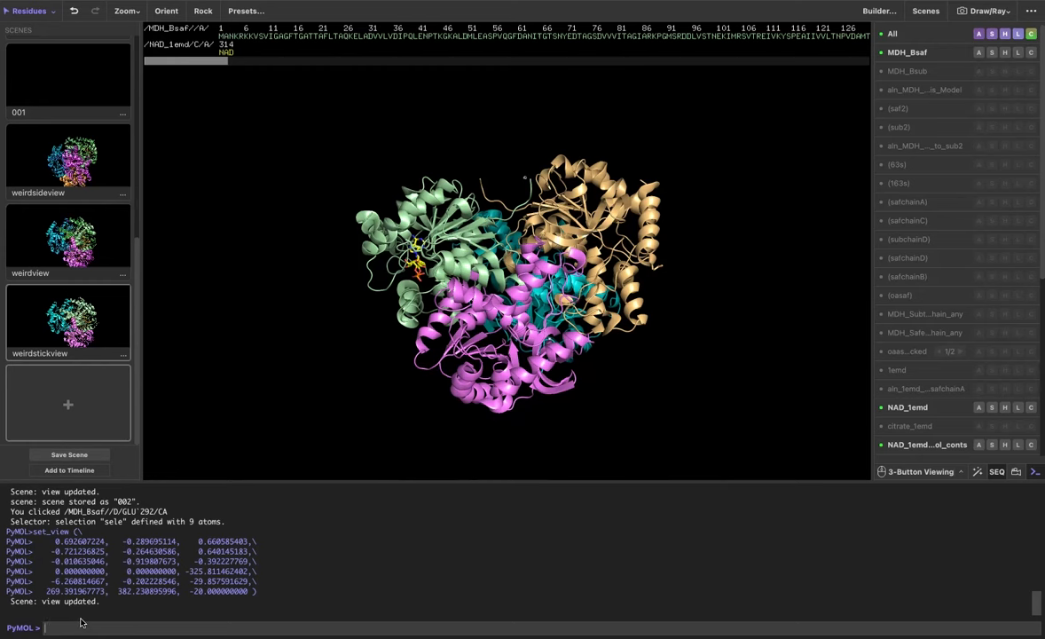
{"action": "mouse_move", "coordinate": [275, 278]}
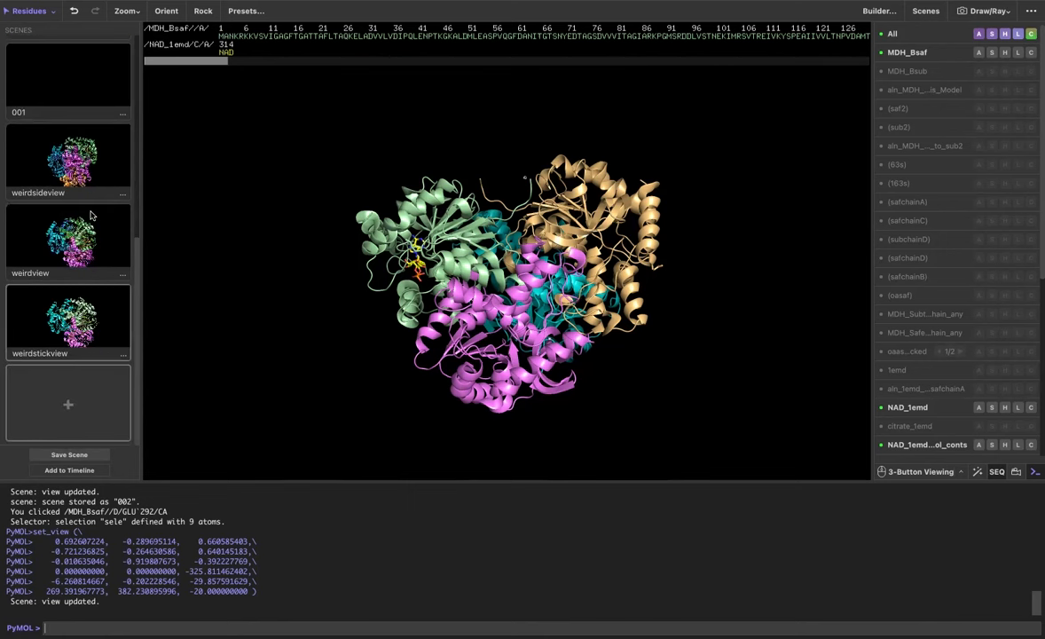
{"action": "mouse_move", "coordinate": [378, 147]}
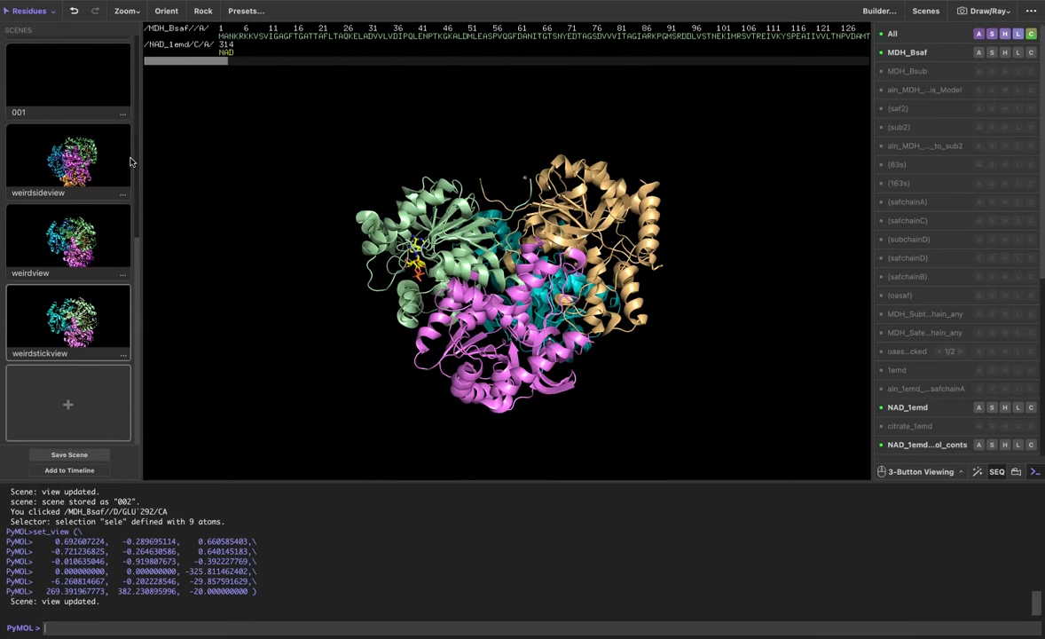
{"action": "mouse_move", "coordinate": [98, 163]}
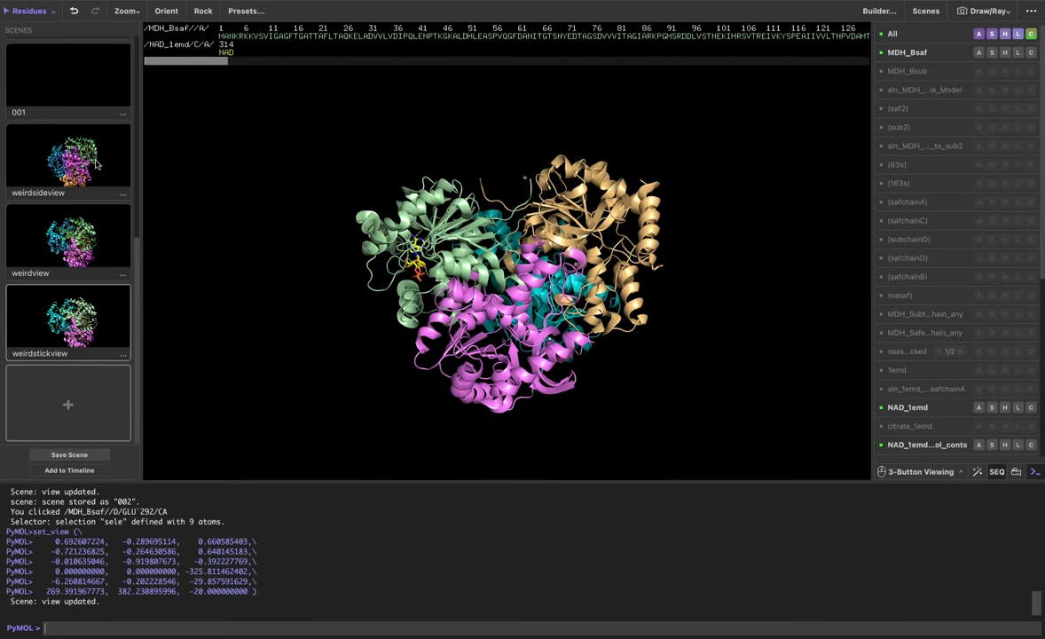
{"action": "mouse_move", "coordinate": [100, 233]}
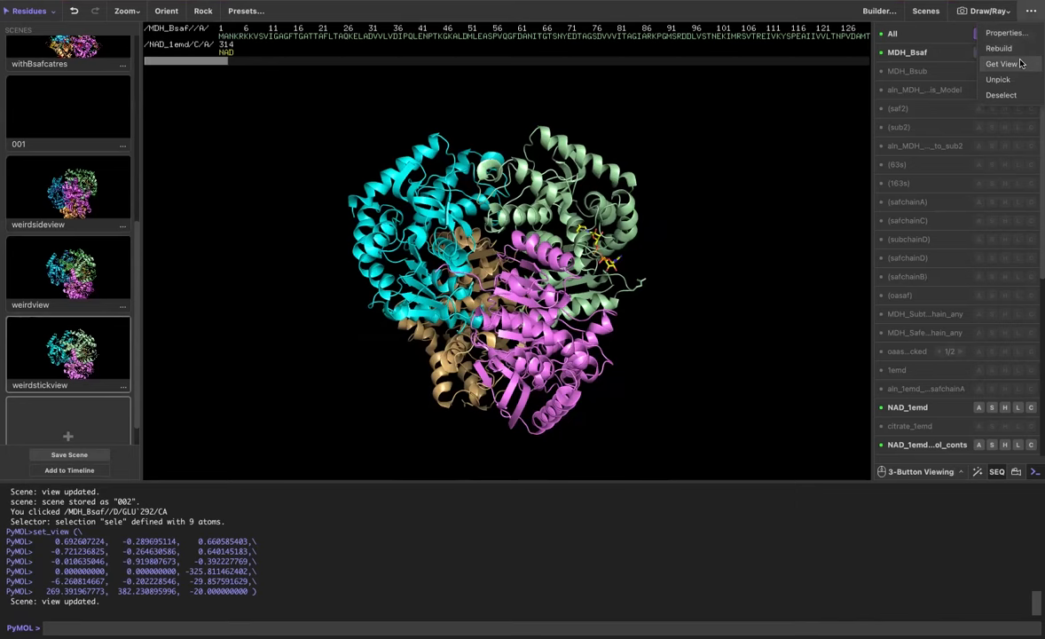
- Print the current view's set_view matrix using Get View and get_view
{"action": "left_click", "coordinate": [1003, 64]}
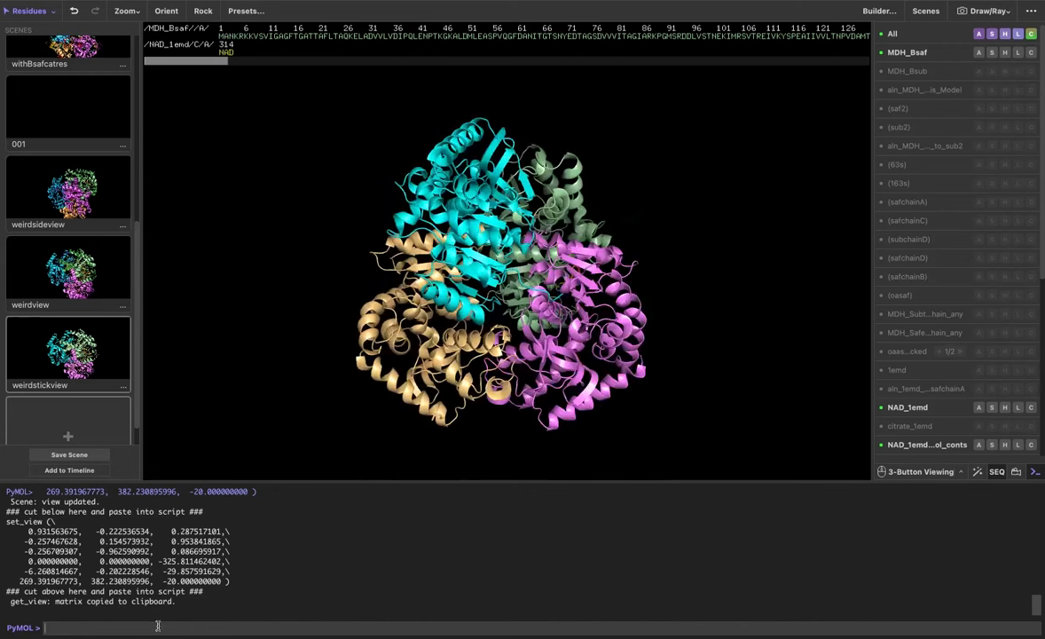
{"action": "type", "text": "get_vie"}
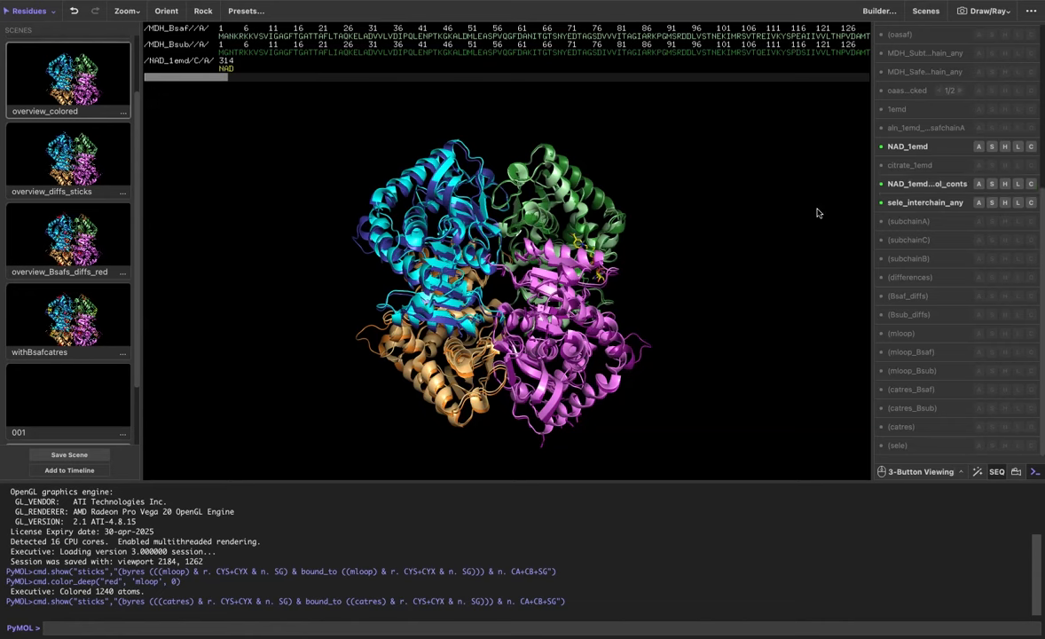
{"action": "mouse_move", "coordinate": [857, 293]}
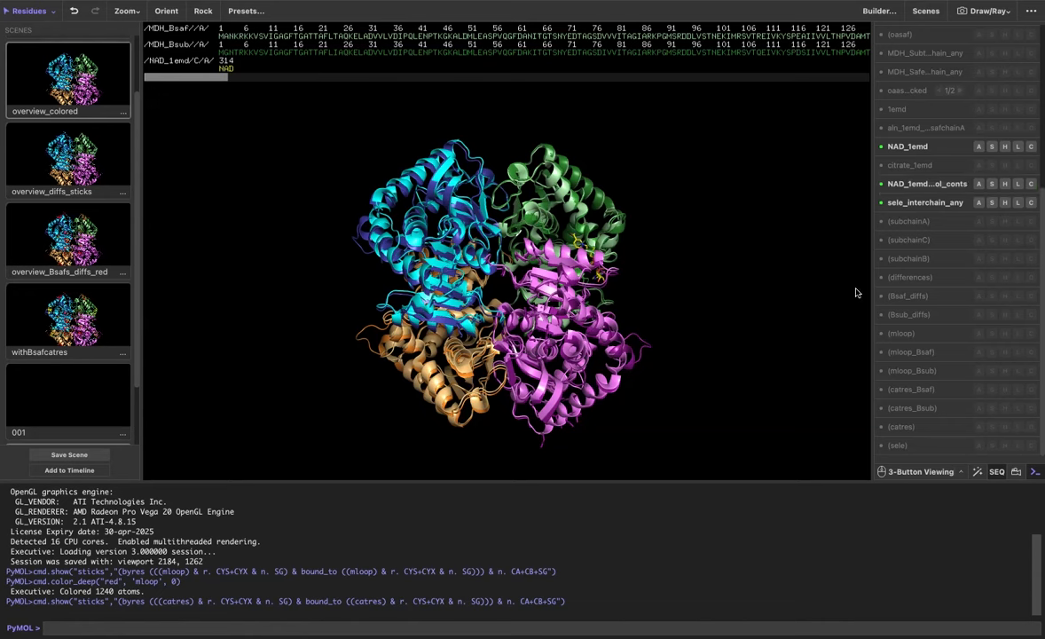
{"action": "mouse_move", "coordinate": [910, 351]}
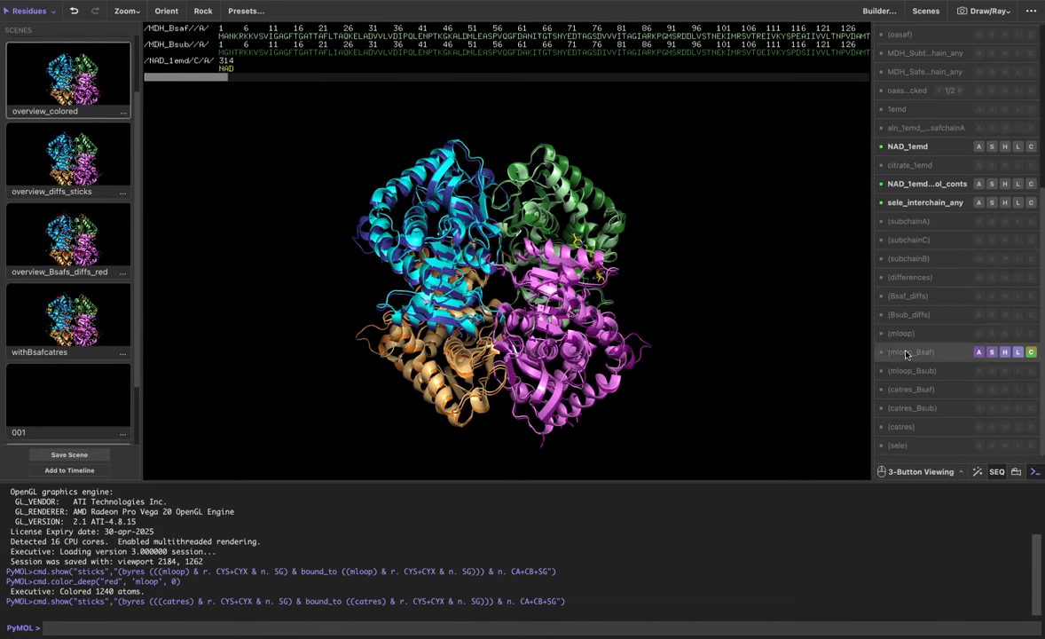
{"action": "mouse_move", "coordinate": [909, 351]}
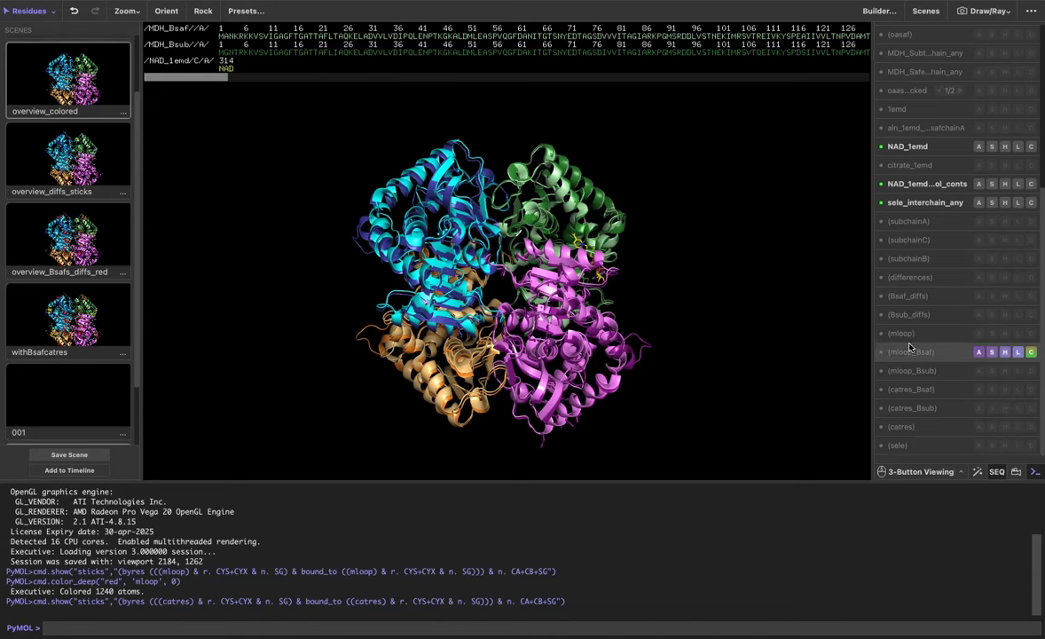
{"action": "mouse_move", "coordinate": [911, 362]}
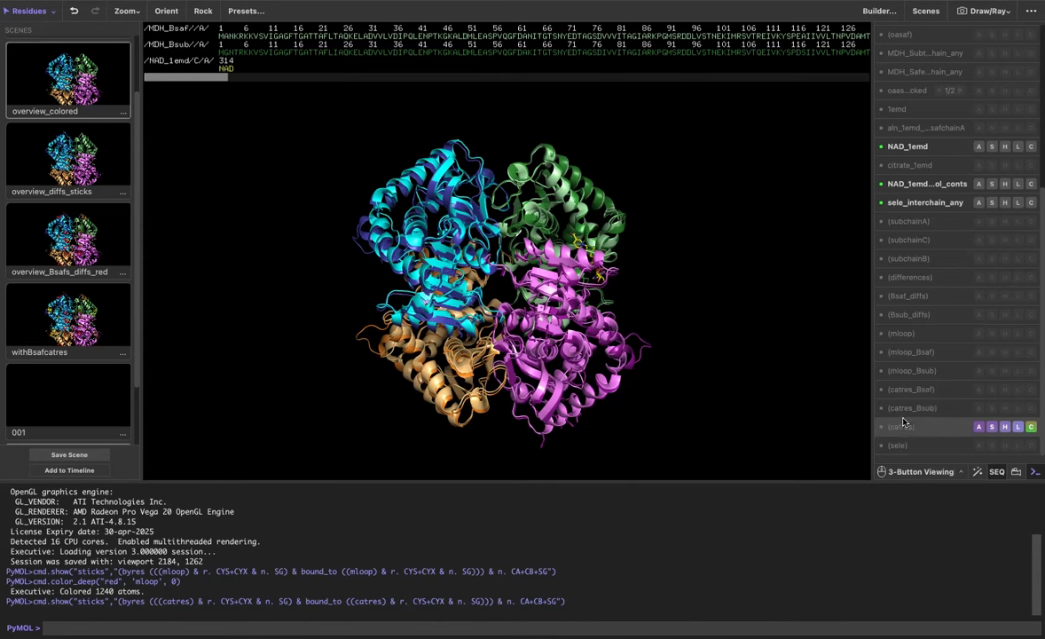
- Enable the (mloop) selection and colour it reds > red
{"action": "left_click", "coordinate": [923, 388]}
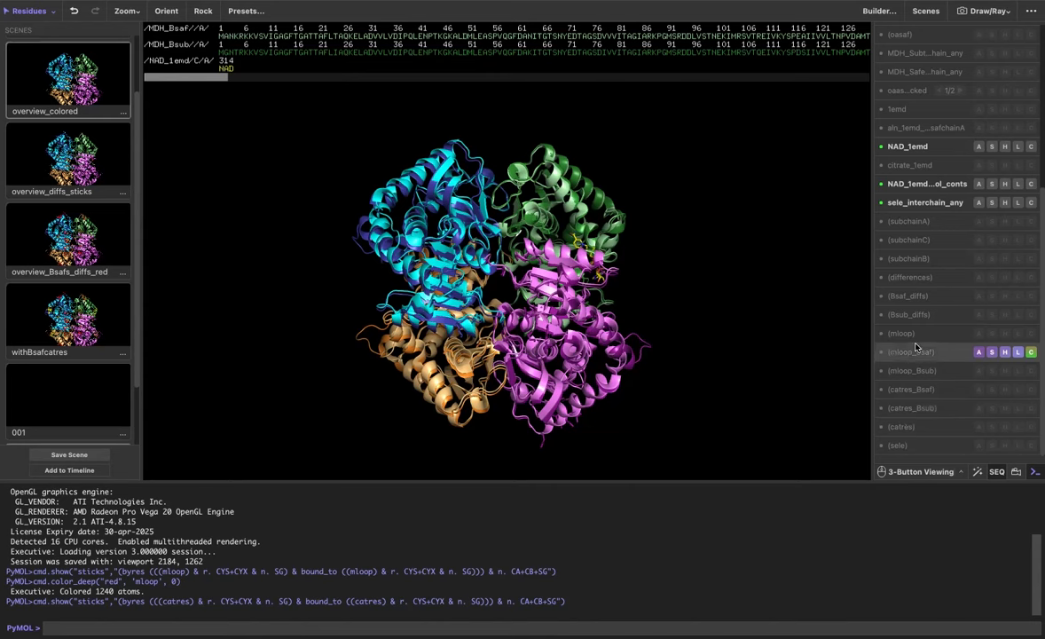
{"action": "left_click", "coordinate": [902, 333]}
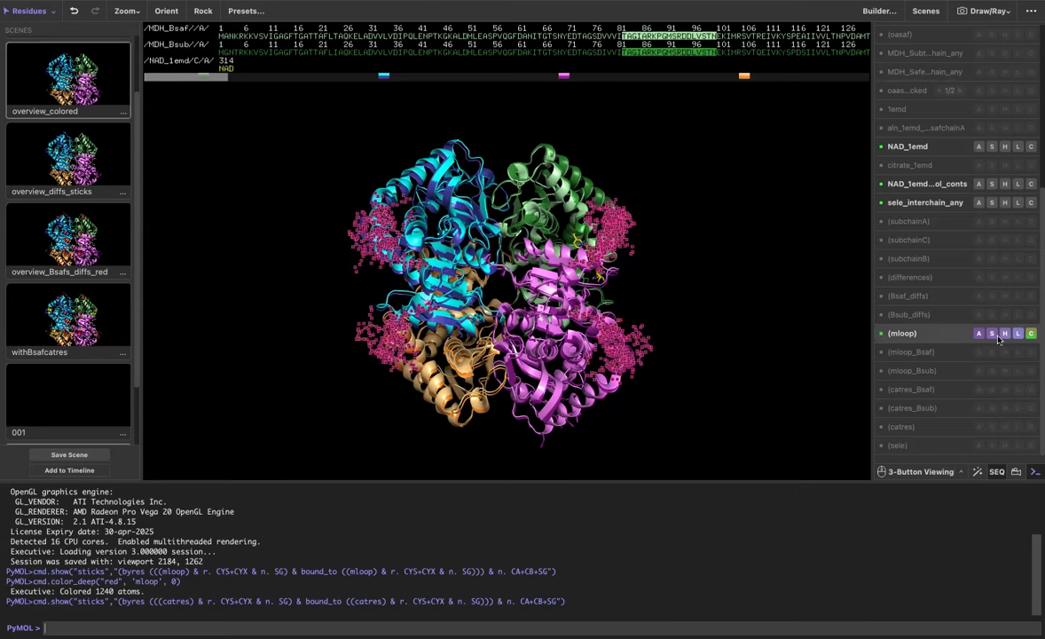
{"action": "left_click", "coordinate": [1030, 332]}
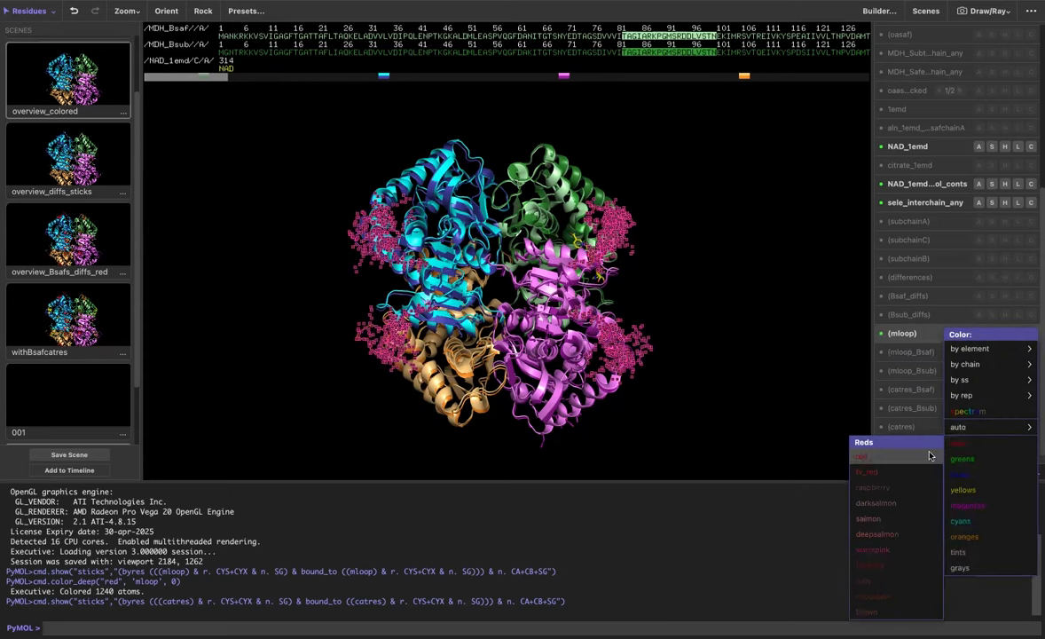
{"action": "left_click", "coordinate": [860, 456]}
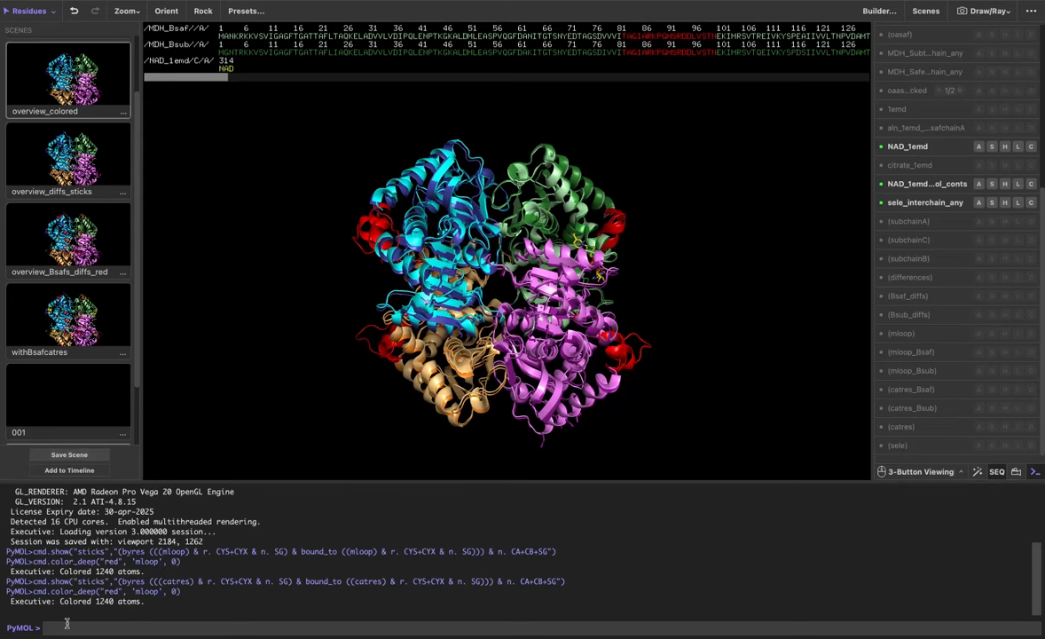
- Store the current view of the red-looped tetramer as scene 'redloop'
{"action": "type", "text": "scene"}
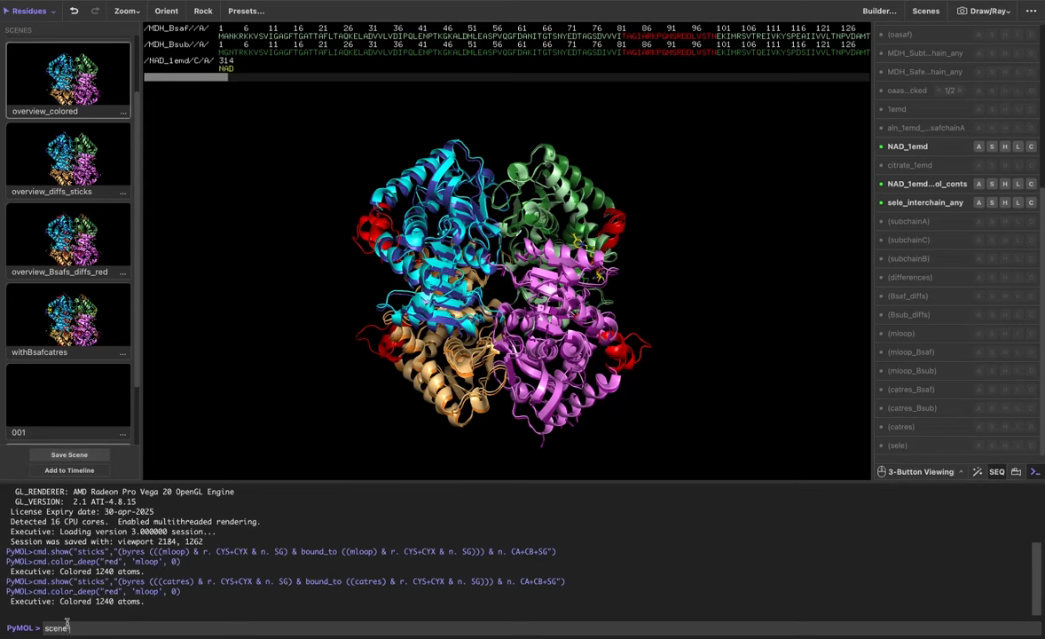
{"action": "type", "text": "redloo"}
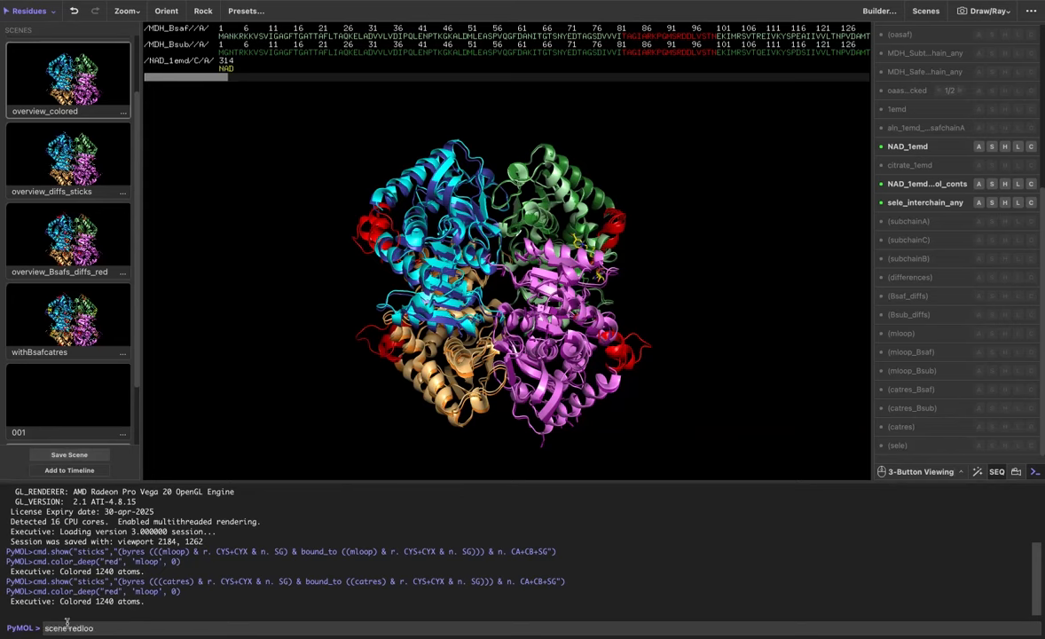
{"action": "type", "text": "p"}
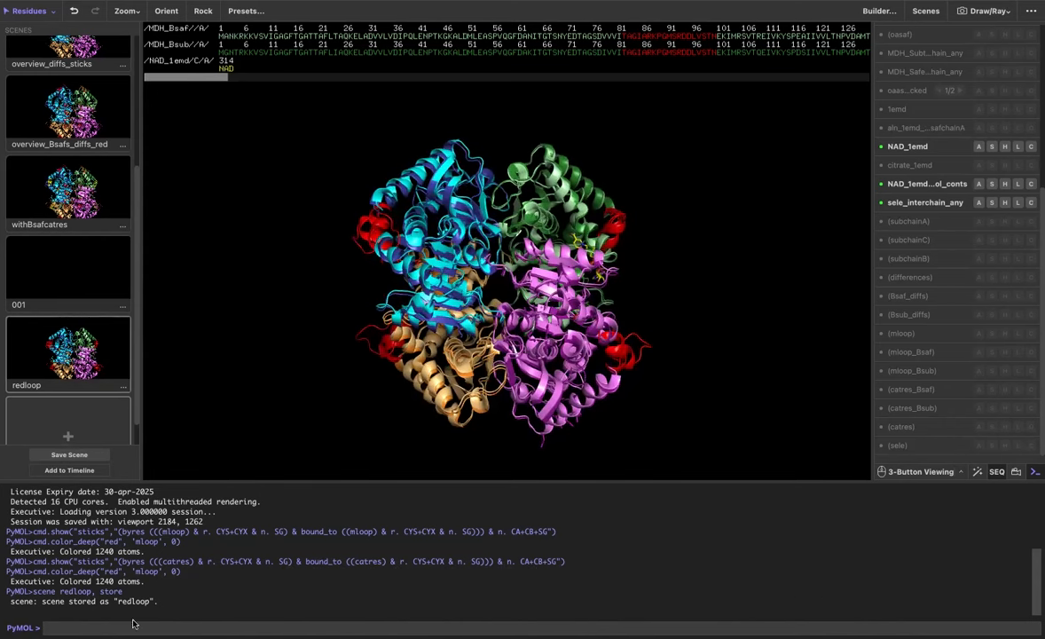
{"action": "mouse_move", "coordinate": [131, 617]}
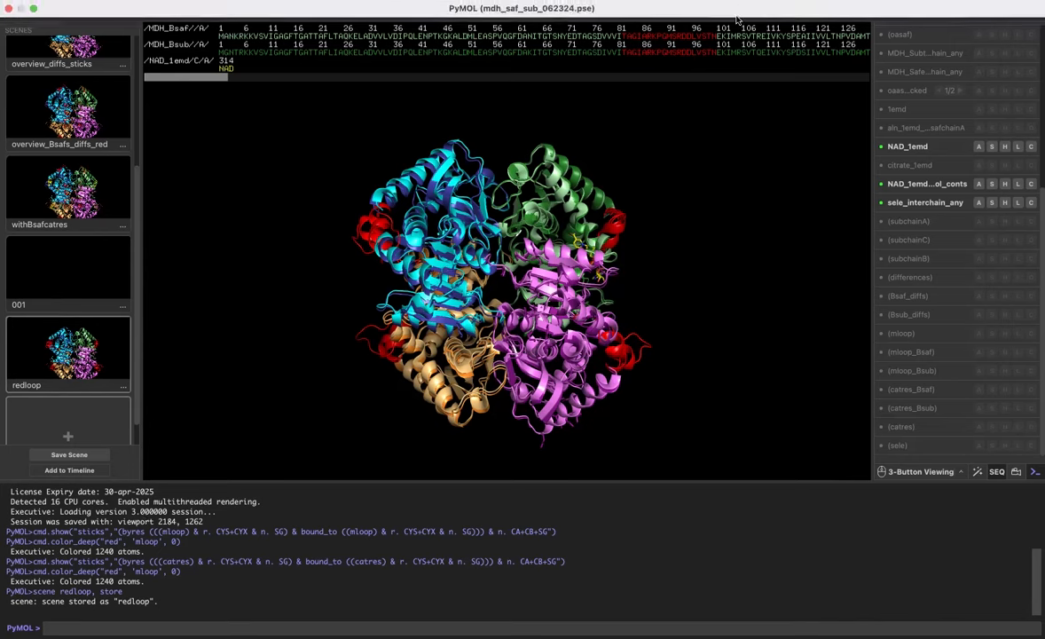
{"action": "mouse_move", "coordinate": [741, 72]}
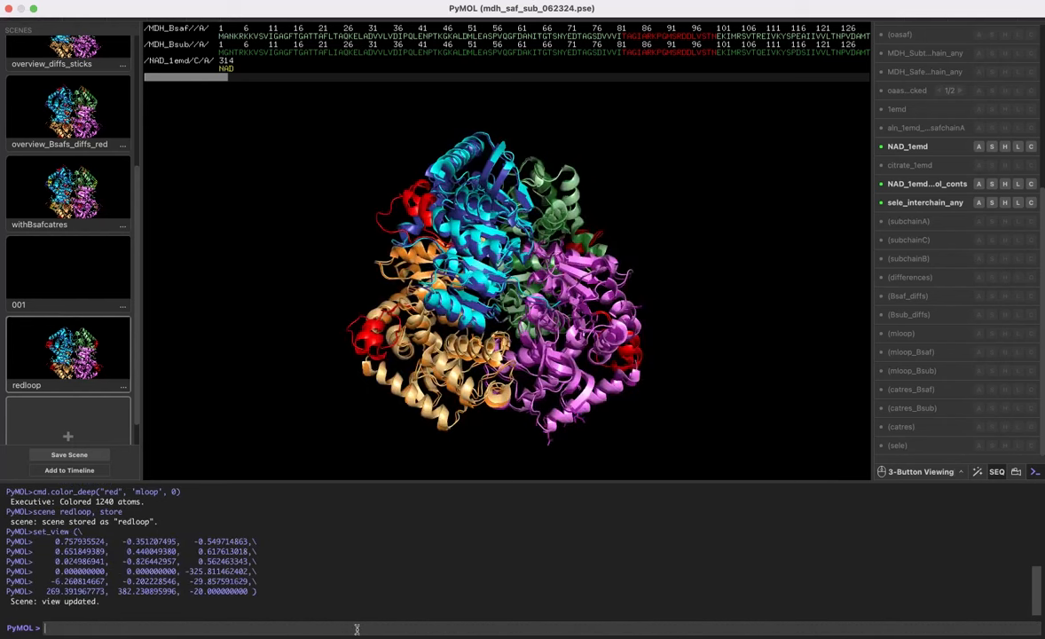
{"action": "mouse_move", "coordinate": [381, 355]}
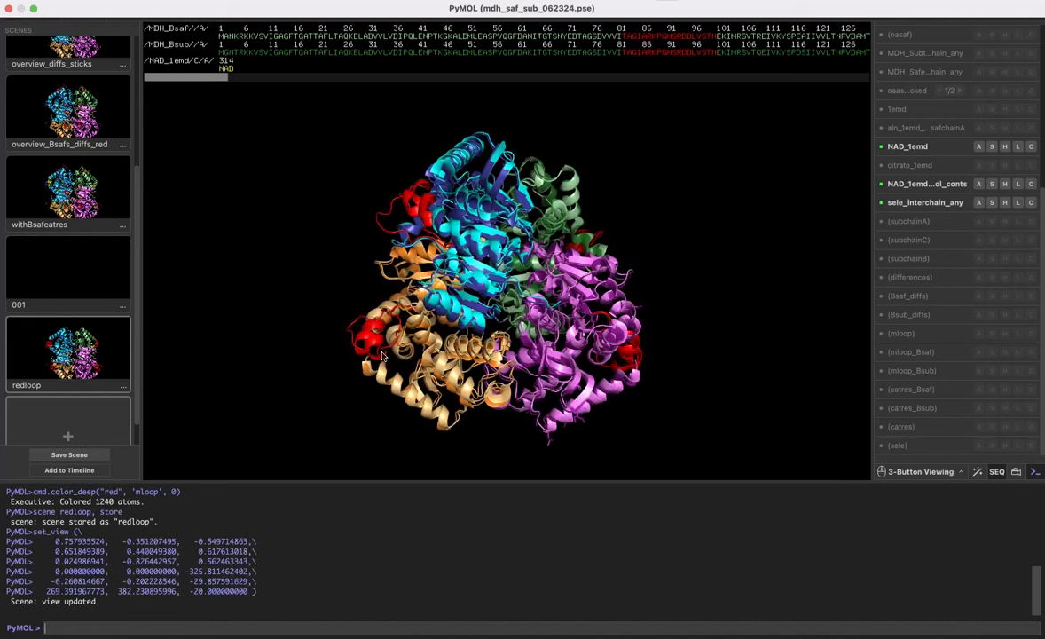
{"action": "mouse_move", "coordinate": [112, 167]}
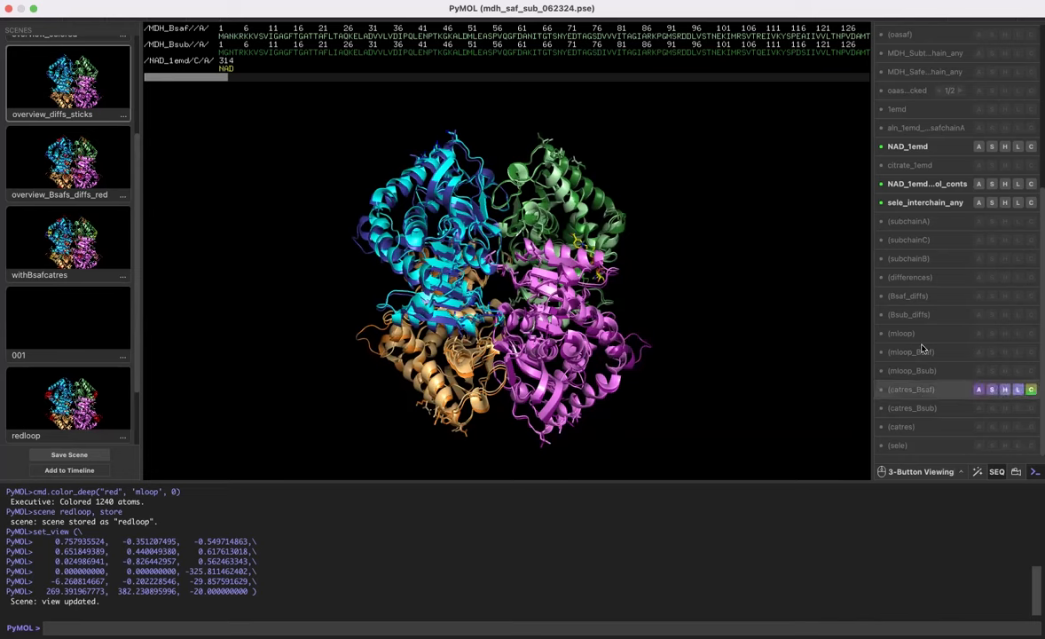
- Pick residues including Leu 289 of chain B, colour them red, and rotate the tetramer
{"action": "left_click", "coordinate": [901, 333]}
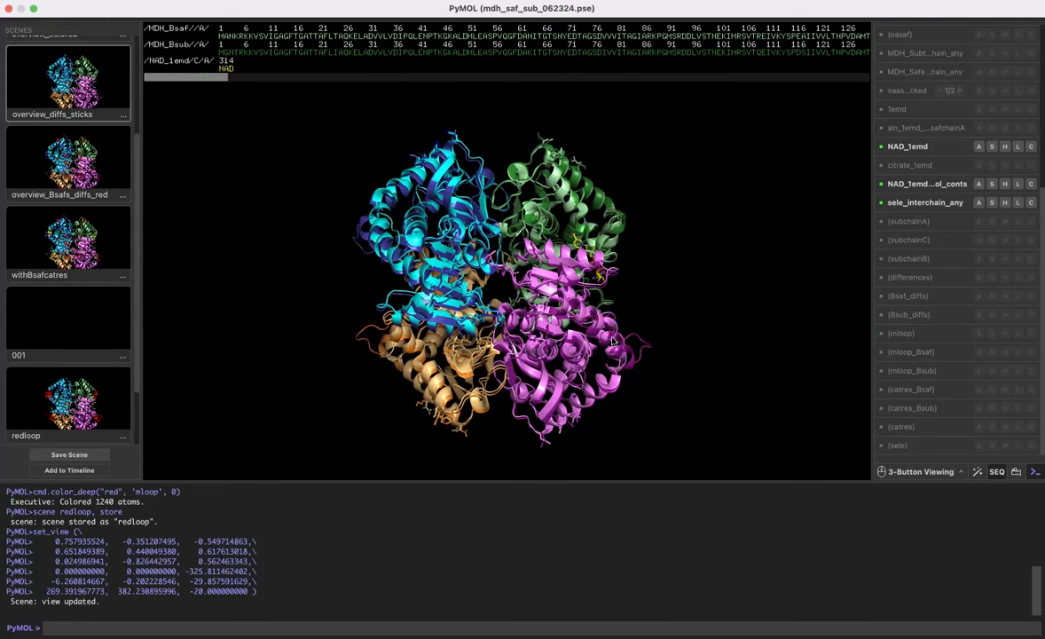
{"action": "mouse_move", "coordinate": [528, 155]}
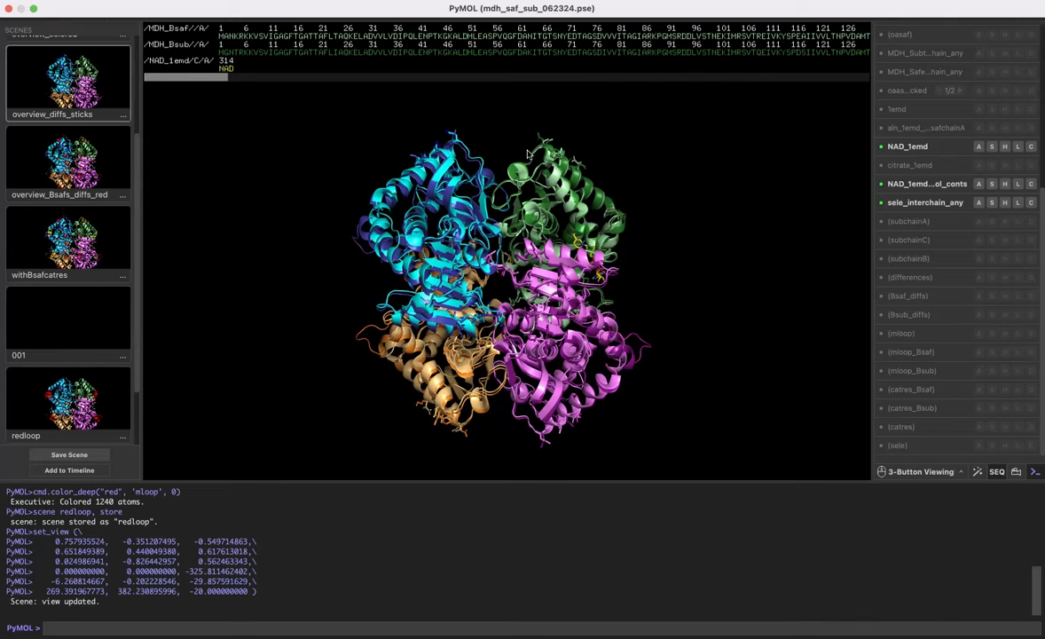
{"action": "mouse_move", "coordinate": [470, 160]}
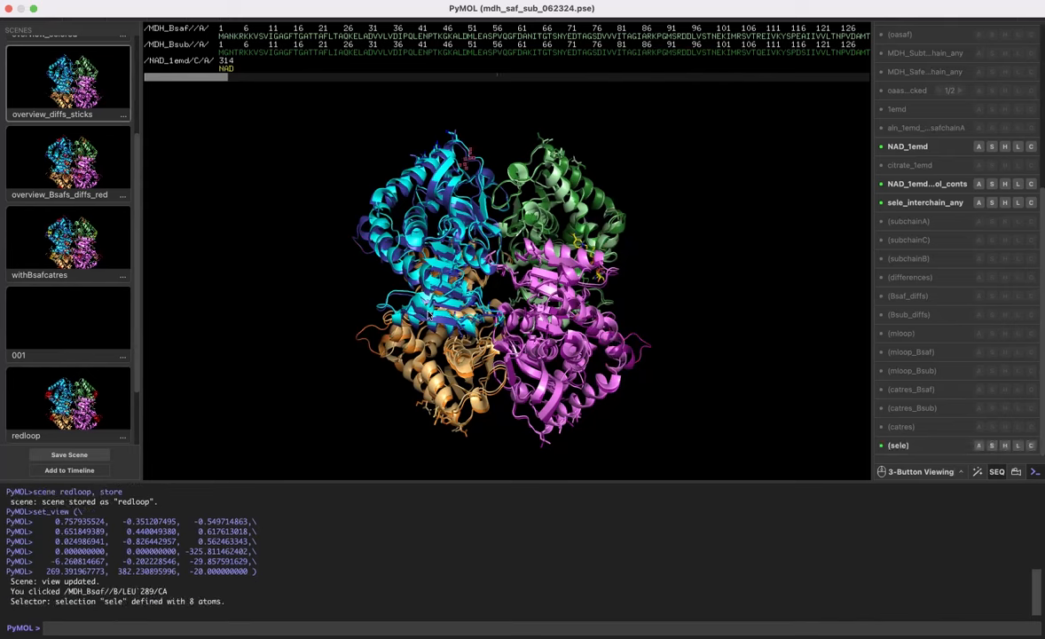
{"action": "right_click", "coordinate": [421, 297]}
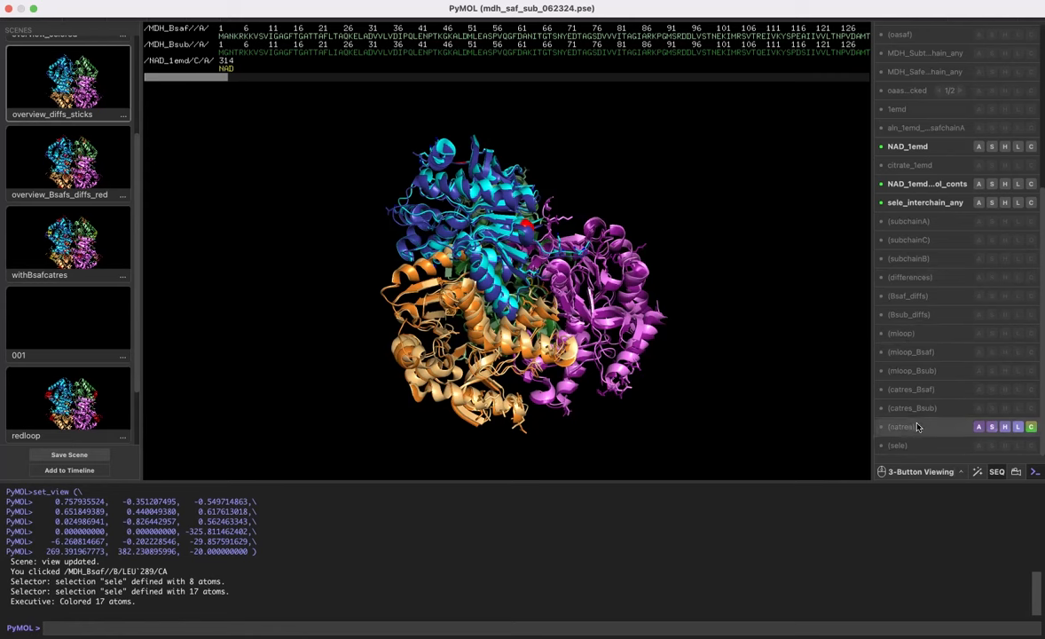
{"action": "mouse_move", "coordinate": [910, 435]}
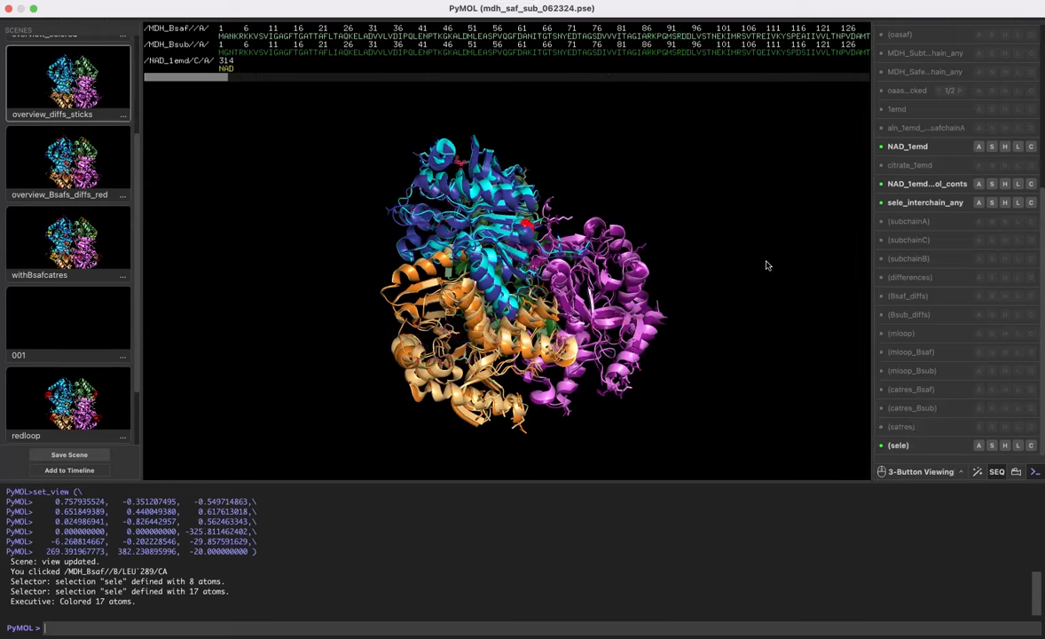
{"action": "left_click_drag", "start_coordinate": [767, 265], "coordinate": [683, 282]}
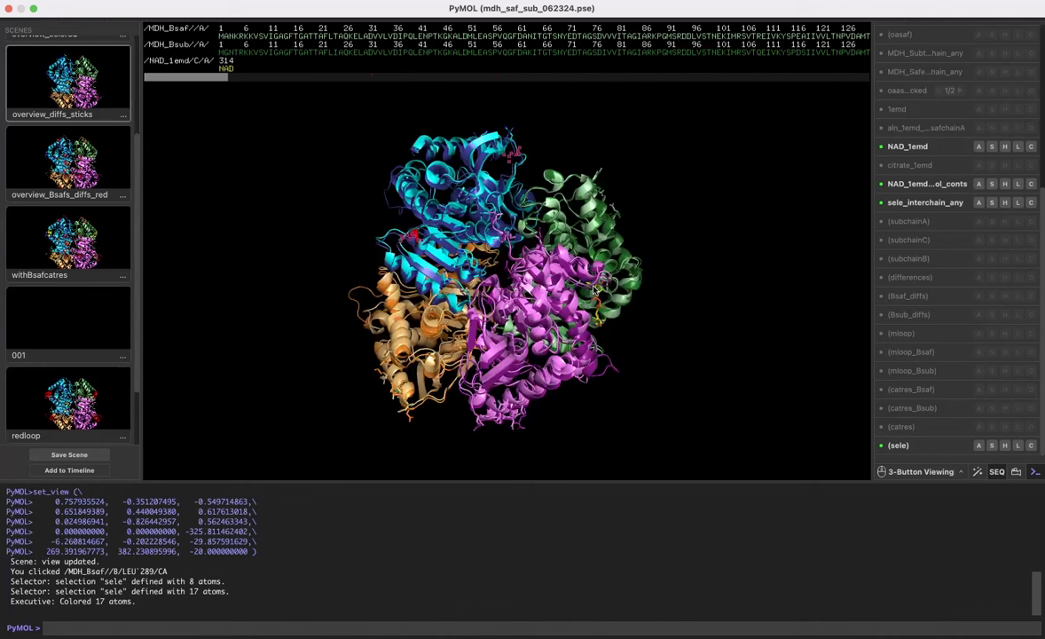
{"action": "mouse_move", "coordinate": [313, 473]}
{"action": "type", "text": "set_name sele, redpick"}
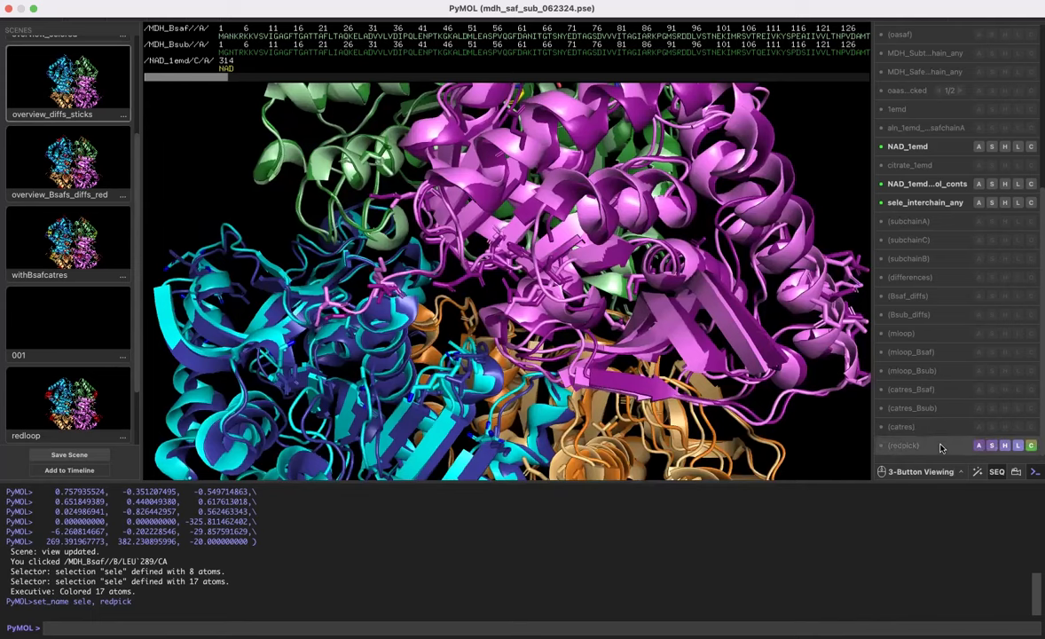
- Enable the renamed 'redpick' selection in the object panel
{"action": "left_click", "coordinate": [903, 446]}
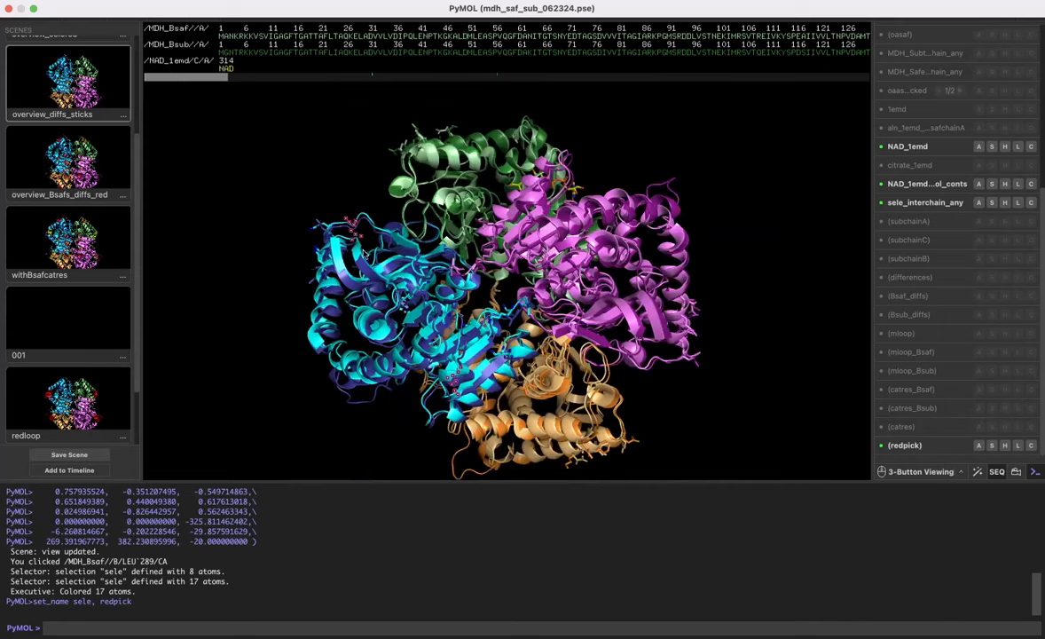
{"action": "mouse_move", "coordinate": [418, 241]}
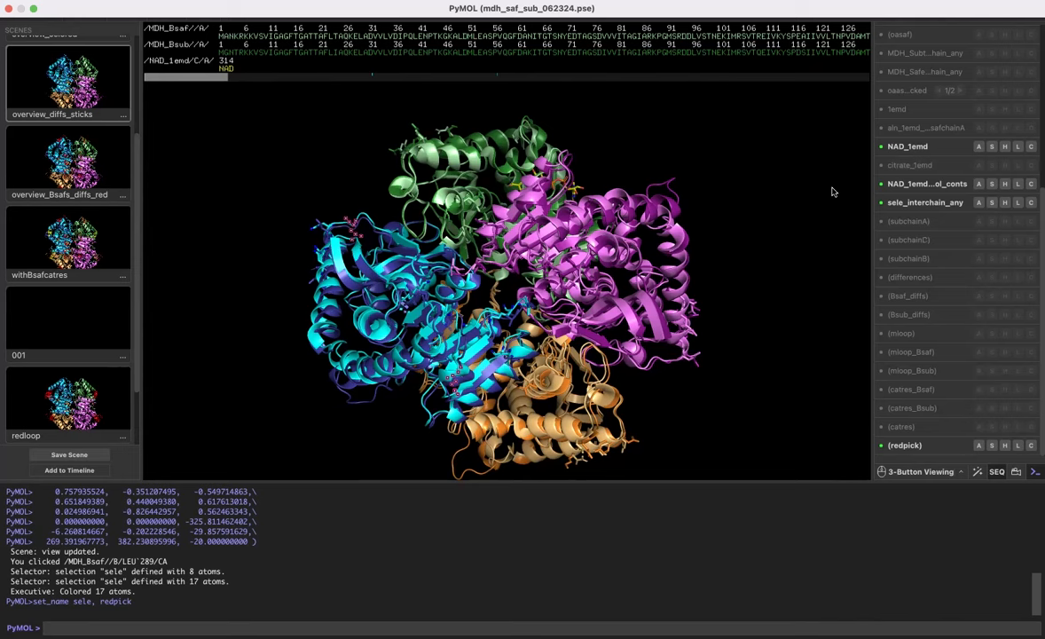
{"action": "mouse_move", "coordinate": [818, 179]}
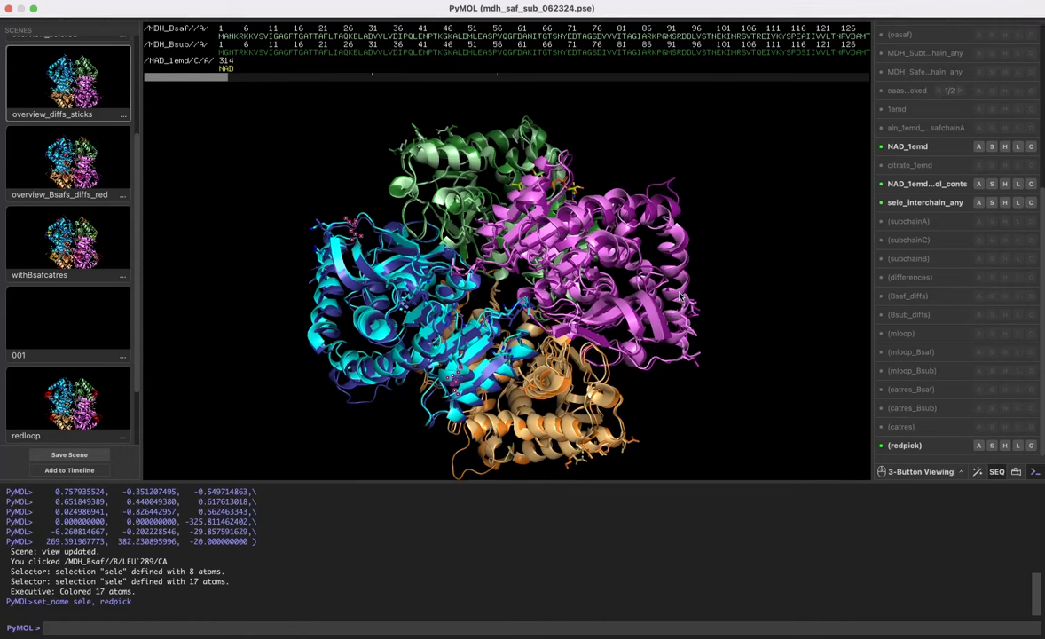
{"action": "mouse_move", "coordinate": [588, 216]}
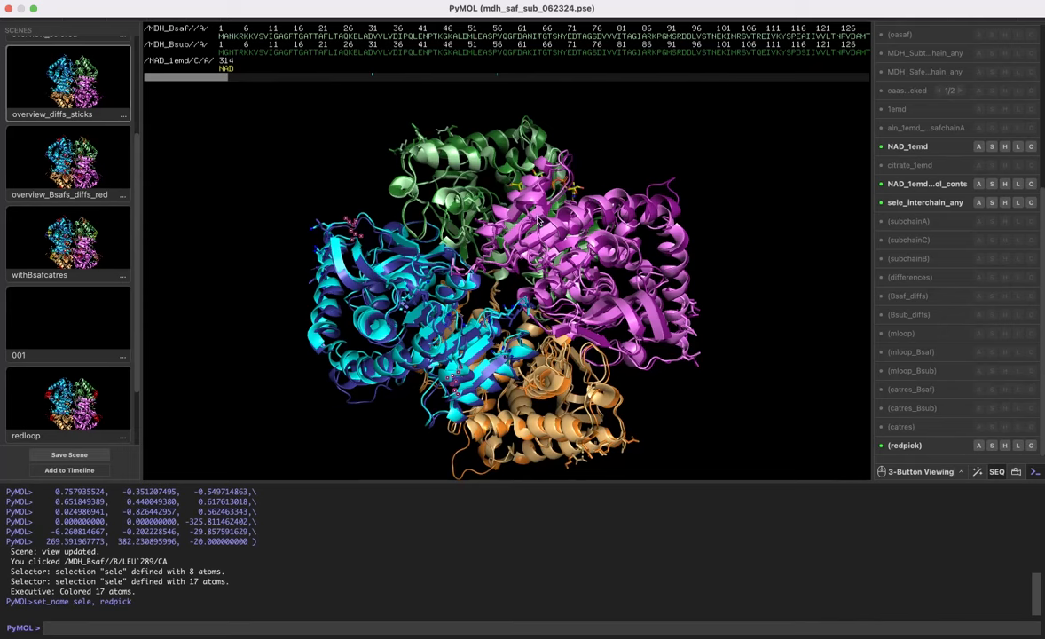
{"action": "mouse_move", "coordinate": [574, 342]}
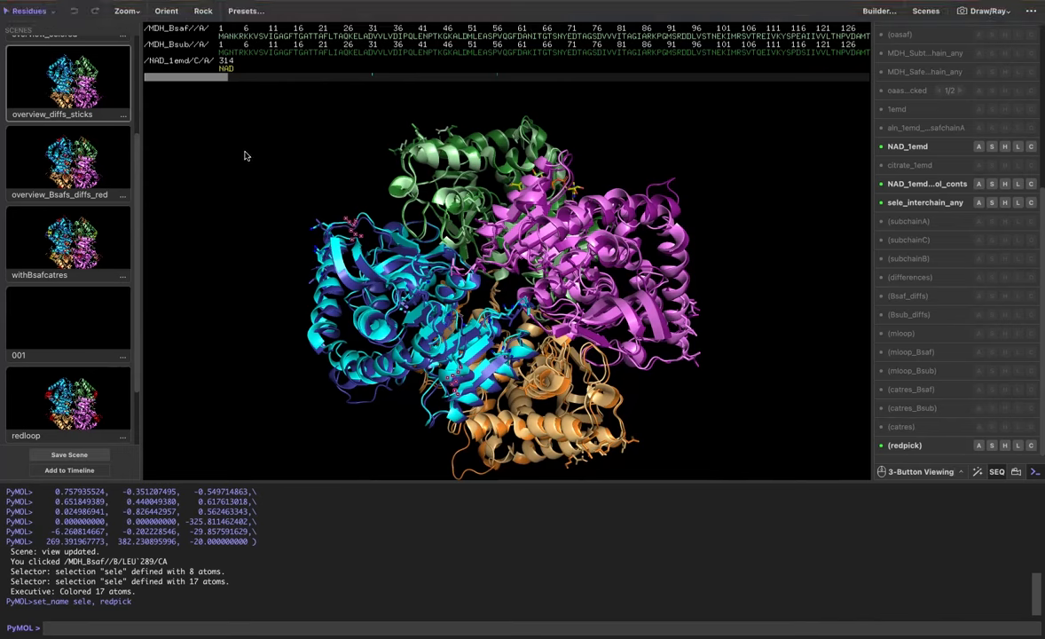
{"action": "mouse_move", "coordinate": [123, 76]}
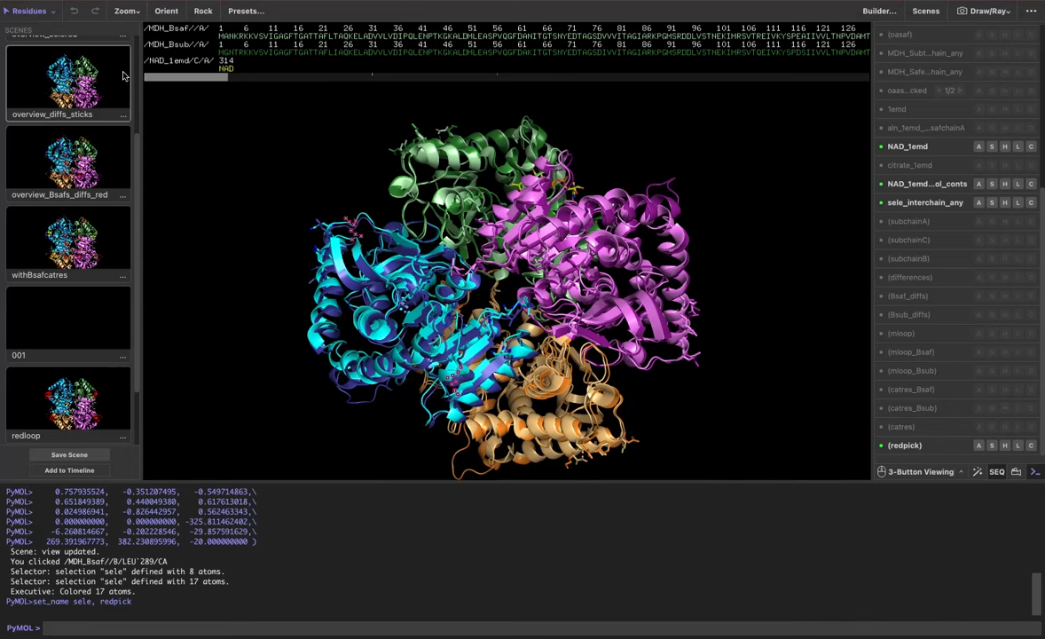
{"action": "left_click", "coordinate": [31, 10]}
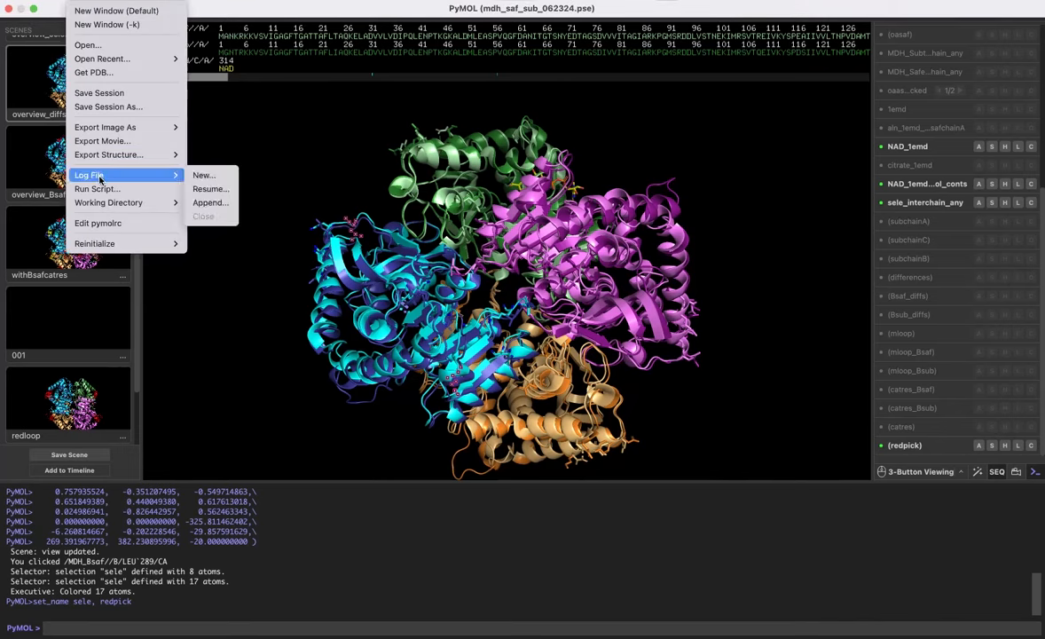
{"action": "mouse_move", "coordinate": [204, 175]}
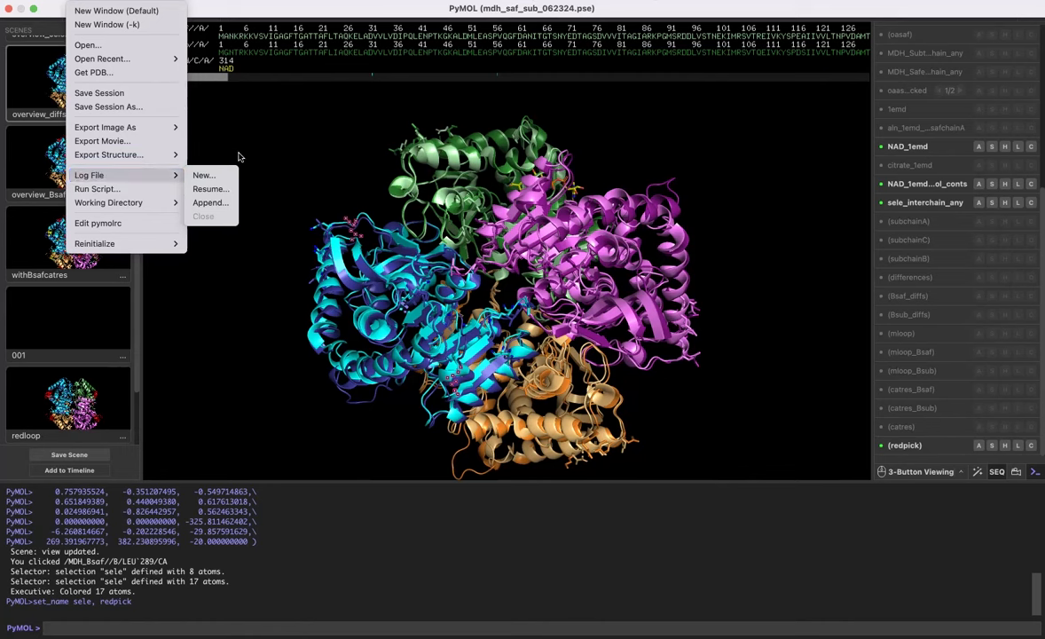
{"action": "left_click", "coordinate": [253, 143]}
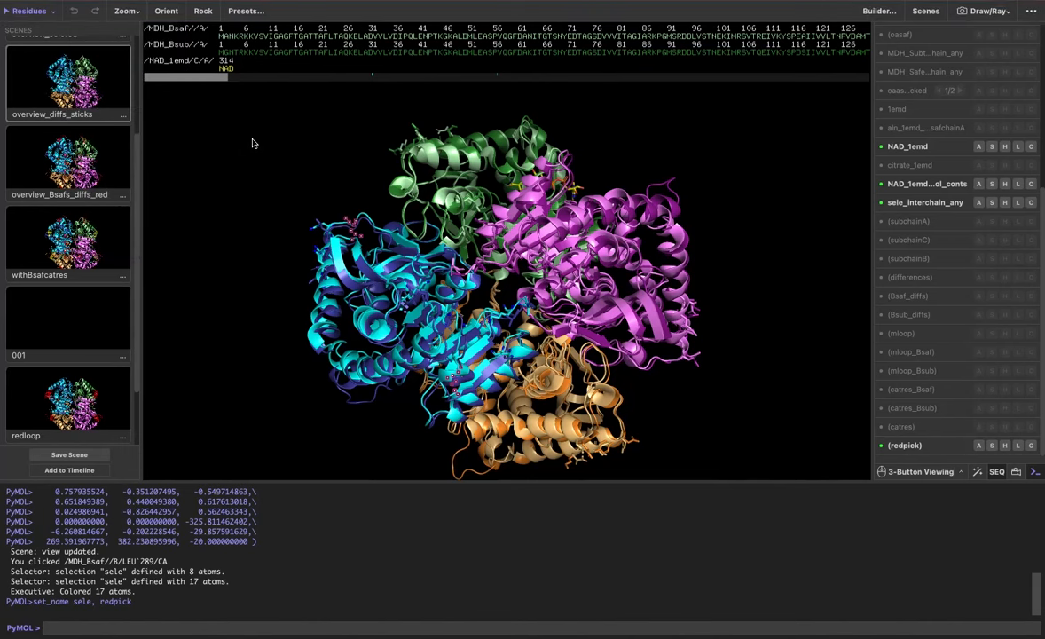
{"action": "mouse_move", "coordinate": [167, 31]}
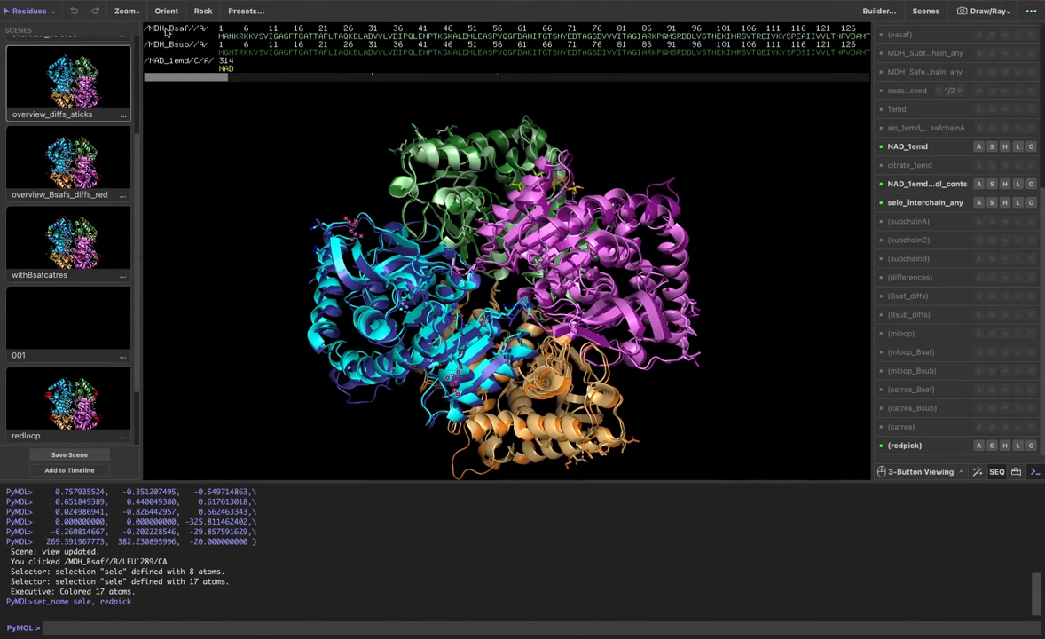
{"action": "mouse_move", "coordinate": [73, 12]}
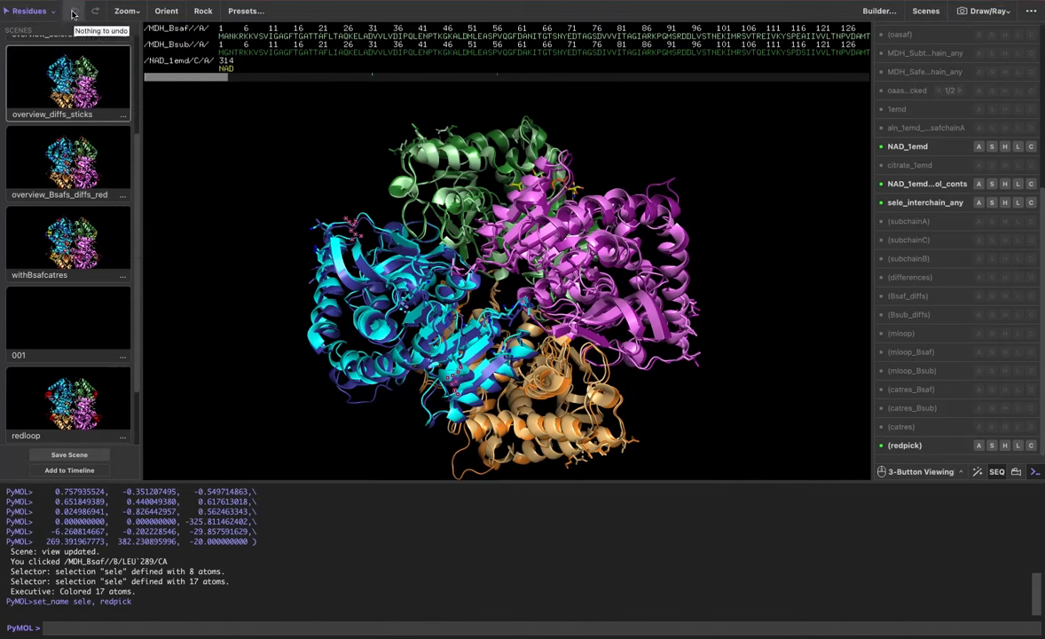